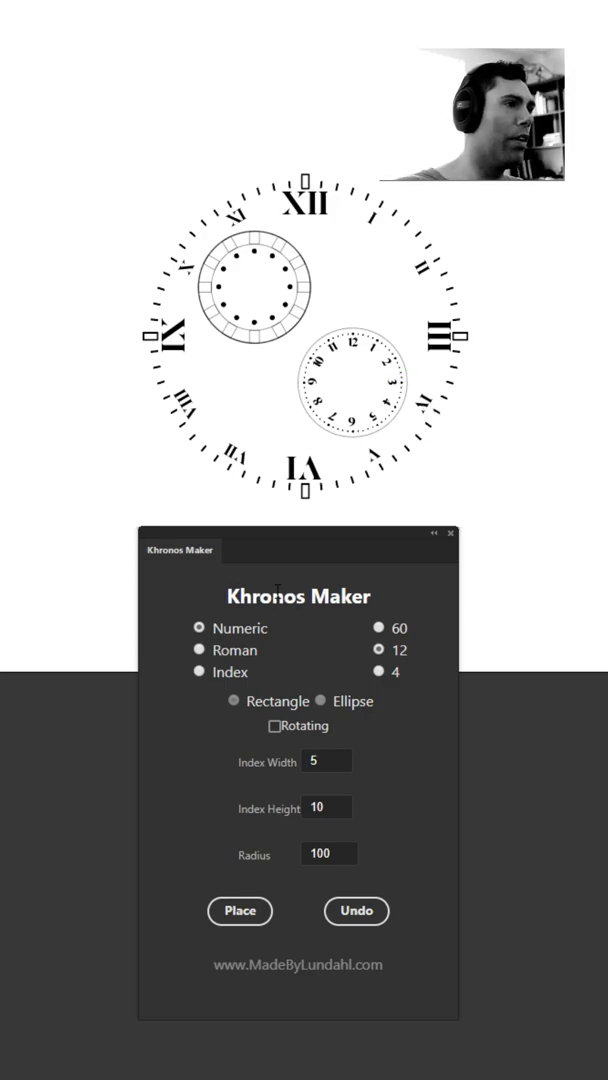
mouse_move(182, 478)
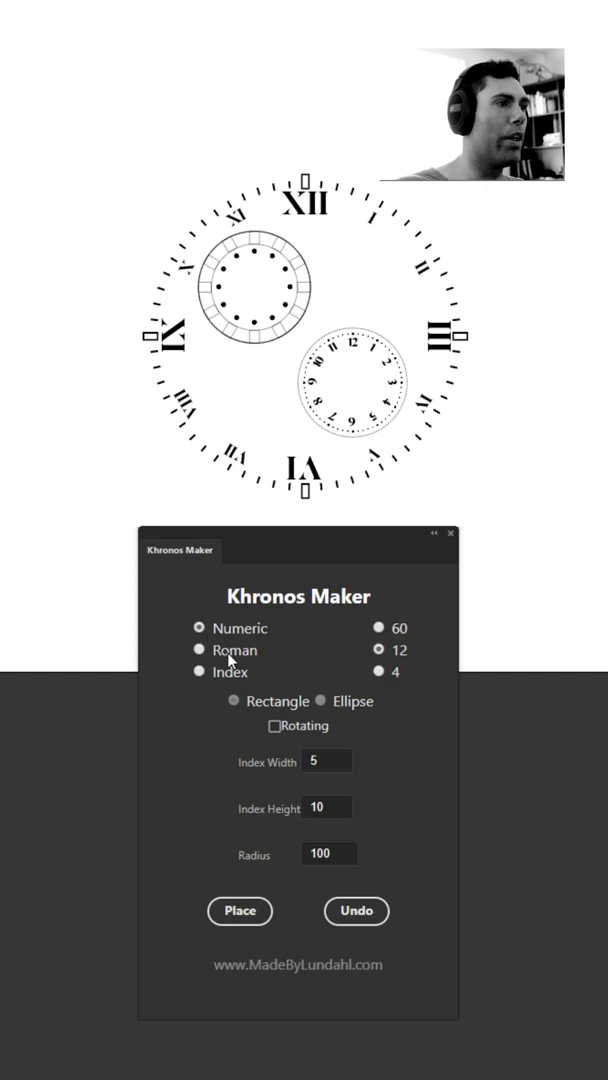
Step: Select and delete the sample Roman-numeral clock face and both smaller dials
click(199, 650)
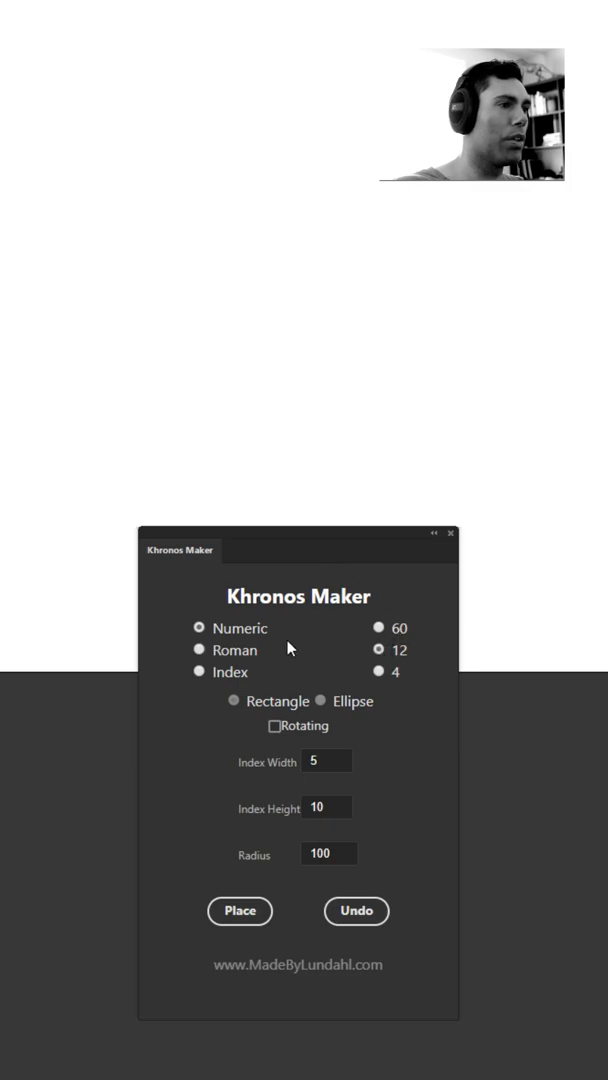
Step: Place and undo a trial ring of numbers 0–11, then a 60-number ring
click(240, 911)
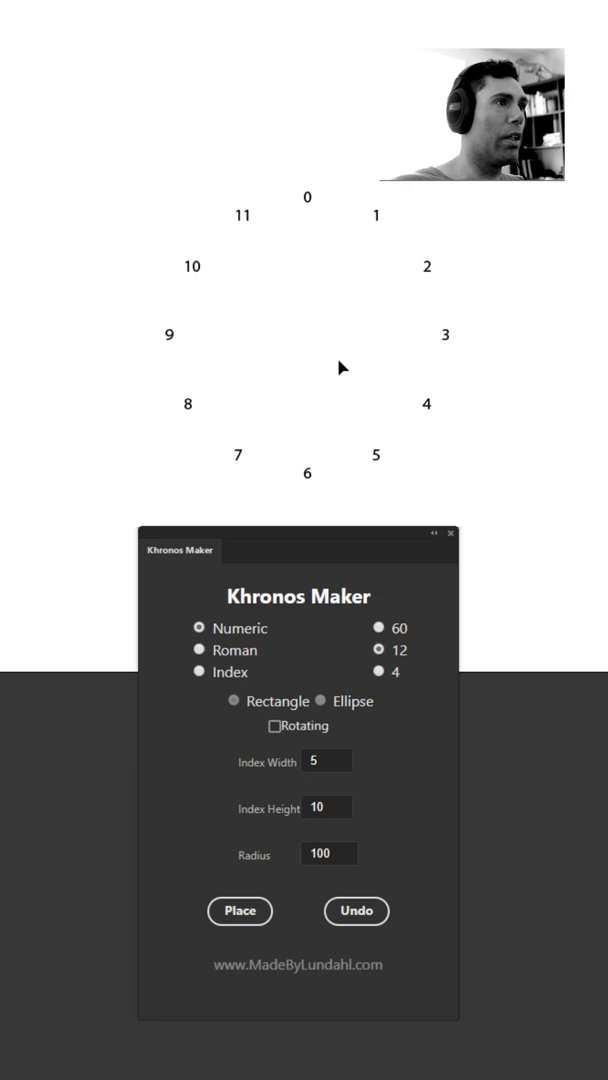
mouse_move(443, 224)
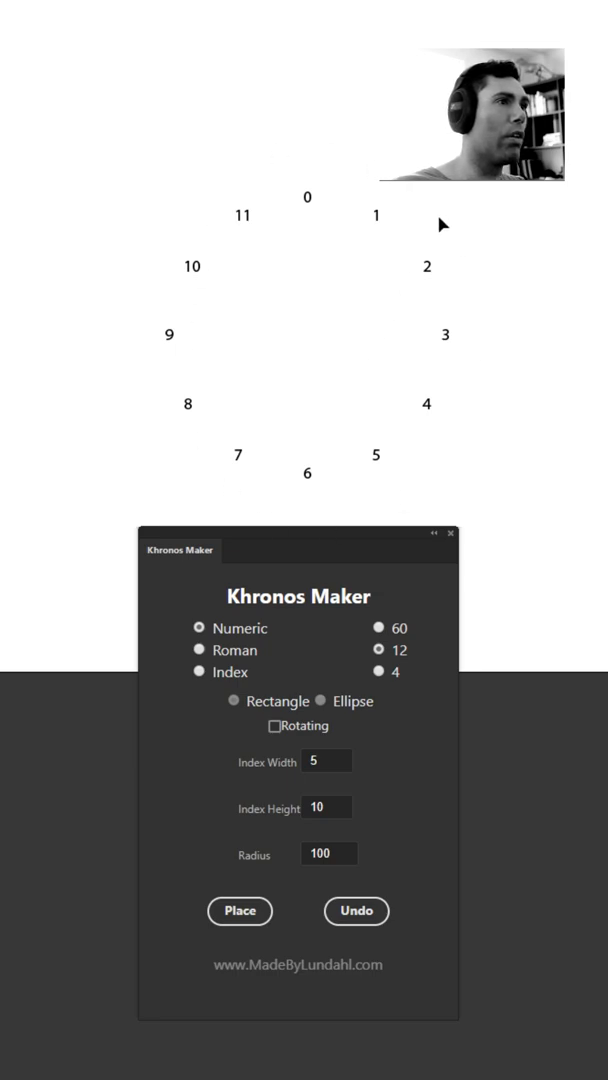
mouse_move(397, 332)
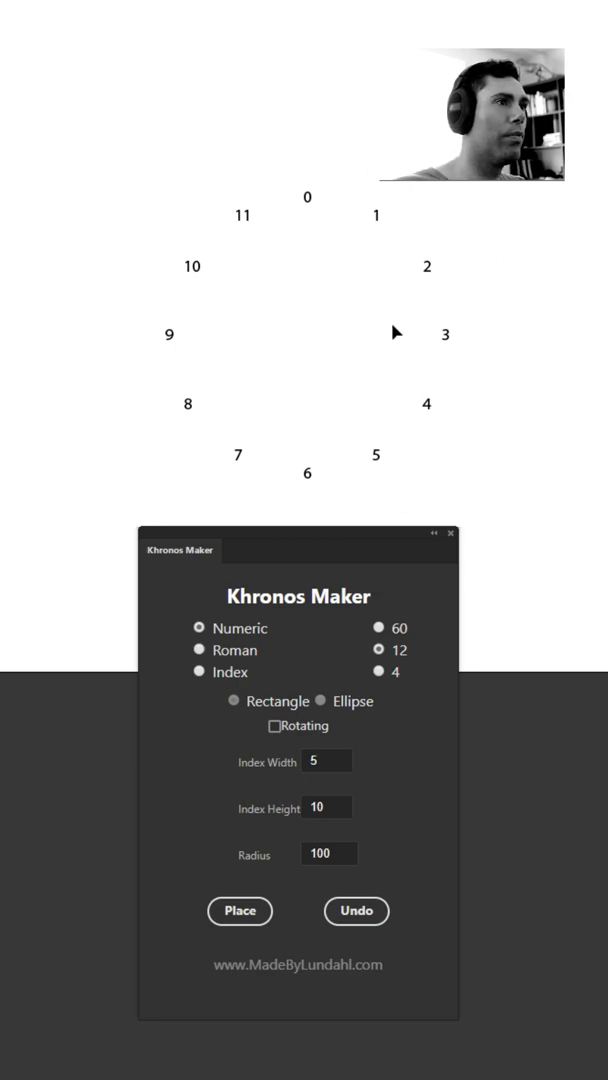
mouse_move(487, 283)
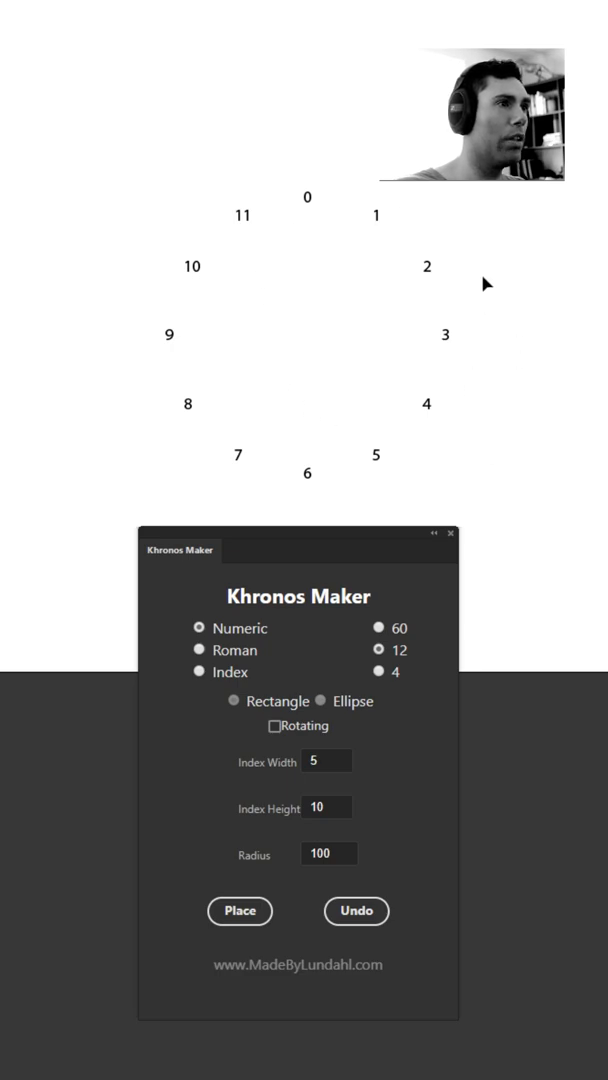
click(356, 911)
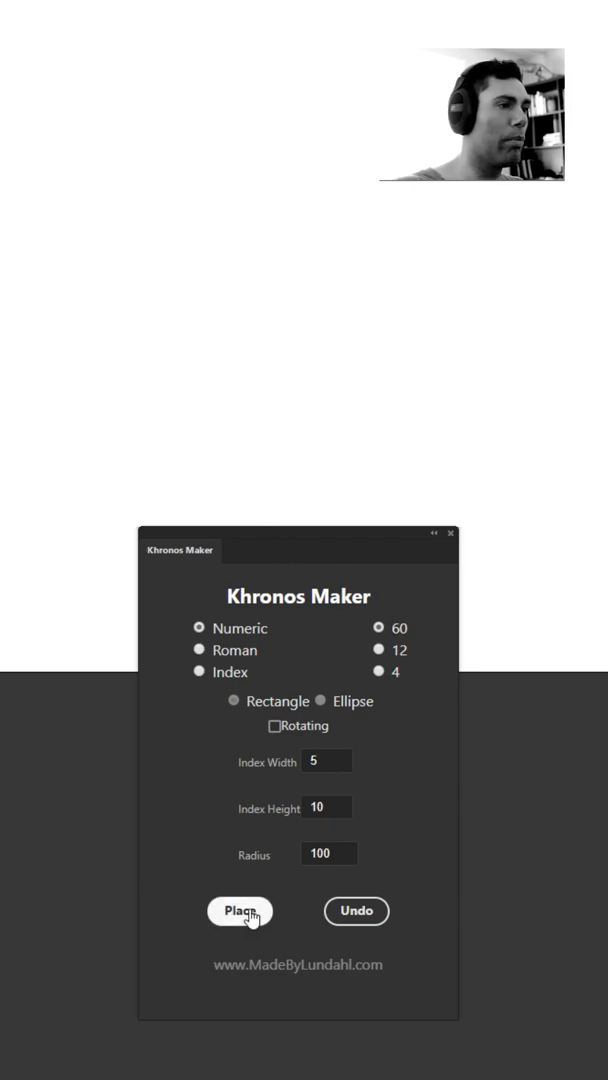
click(240, 911)
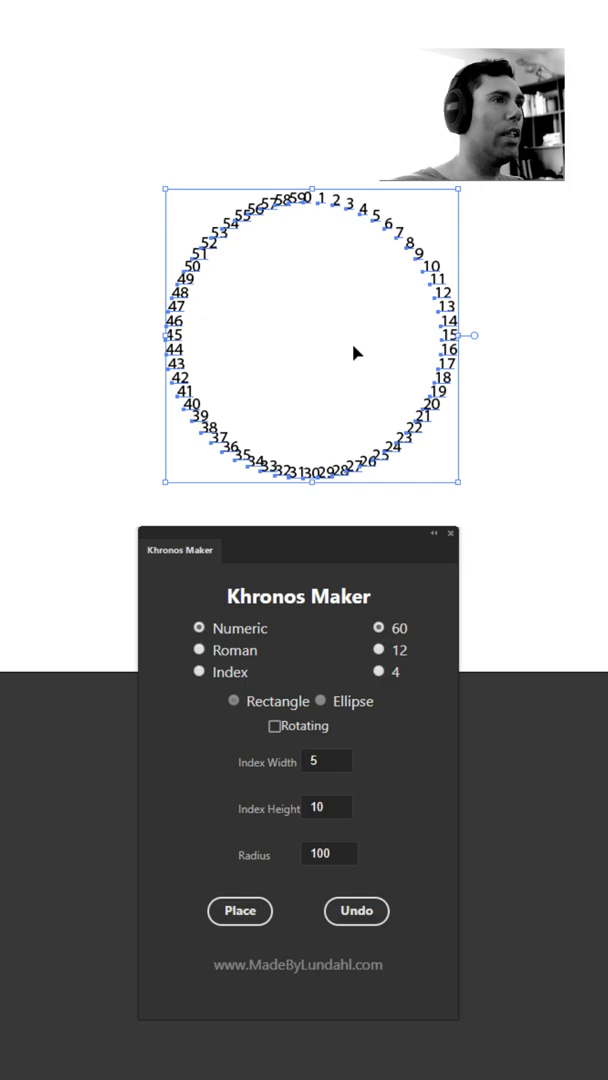
click(356, 911)
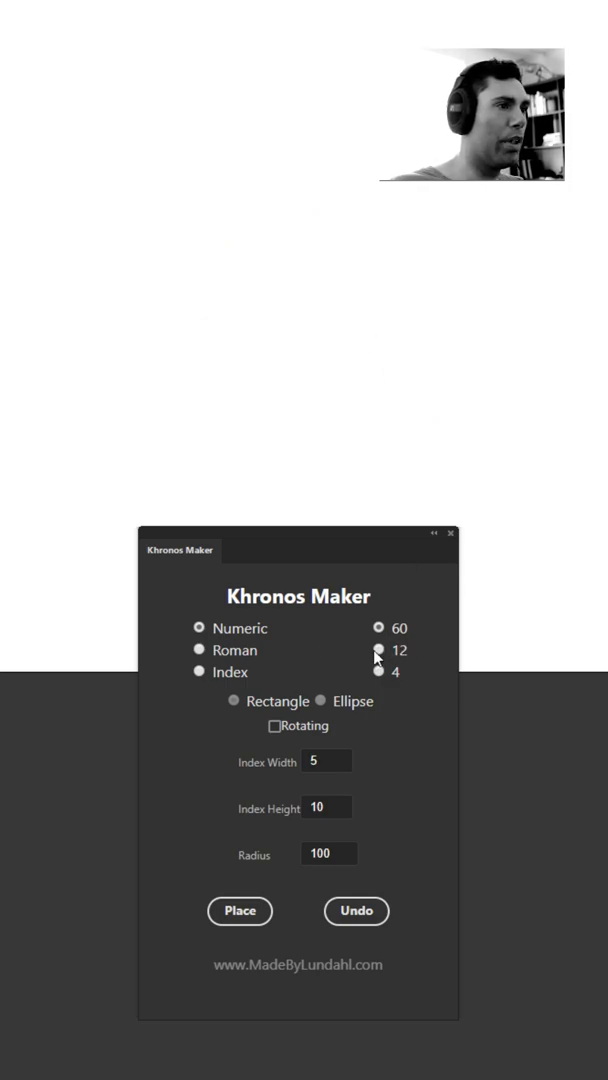
Step: Place and remove a twelve-numeral Roman ring, then place four numerals XII, III, VI, IX
click(199, 650)
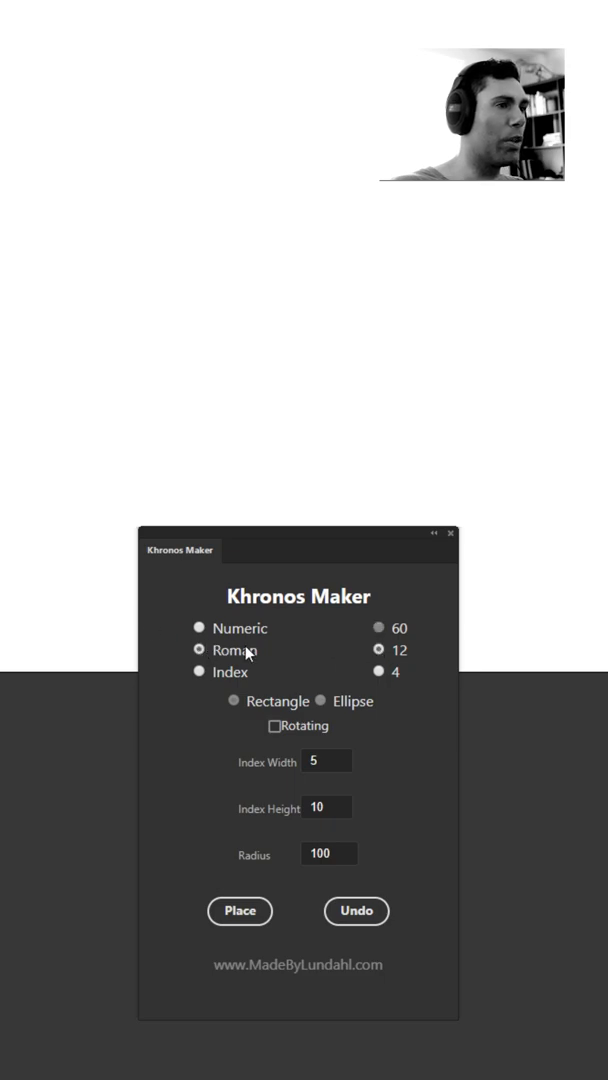
mouse_move(325, 534)
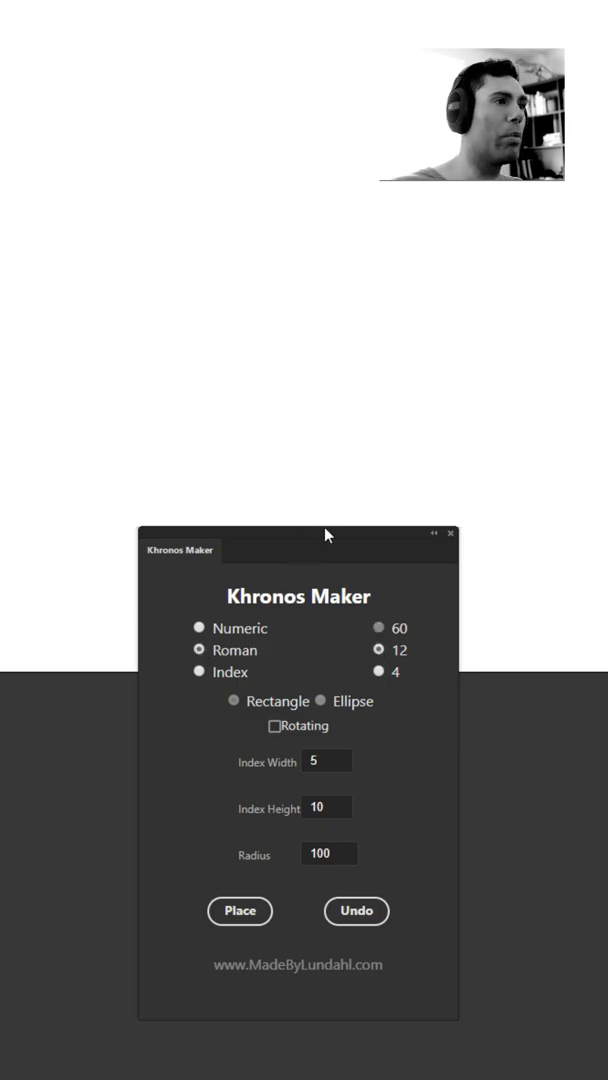
click(240, 911)
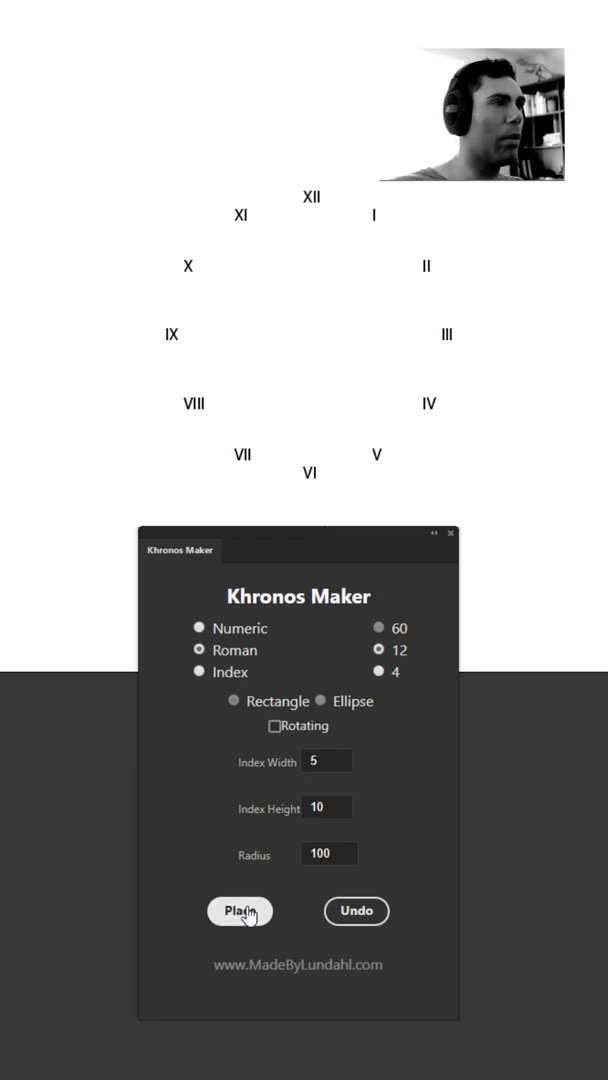
click(240, 911)
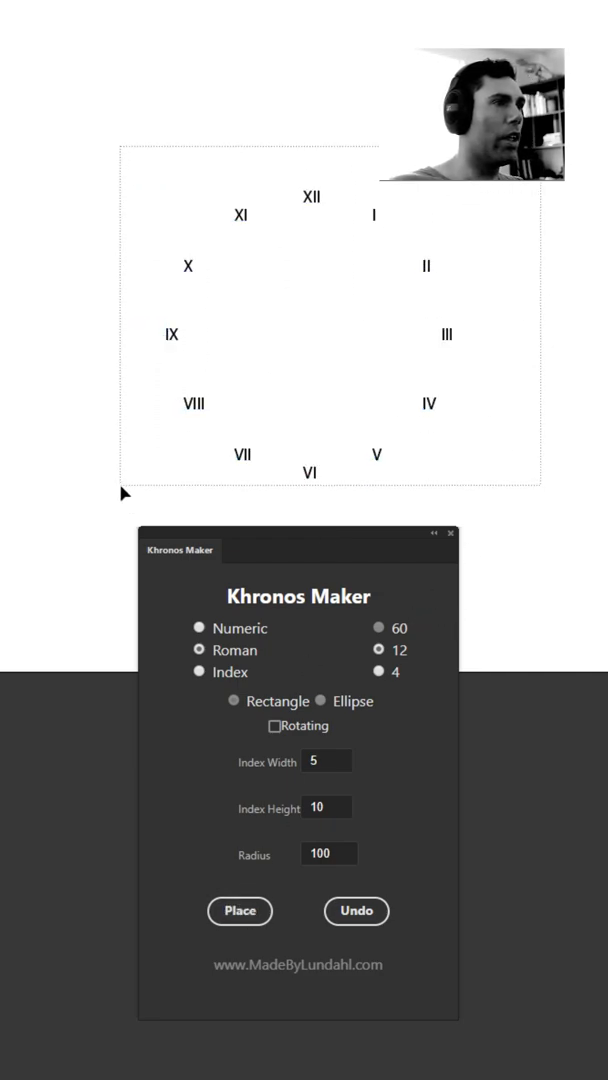
click(357, 911)
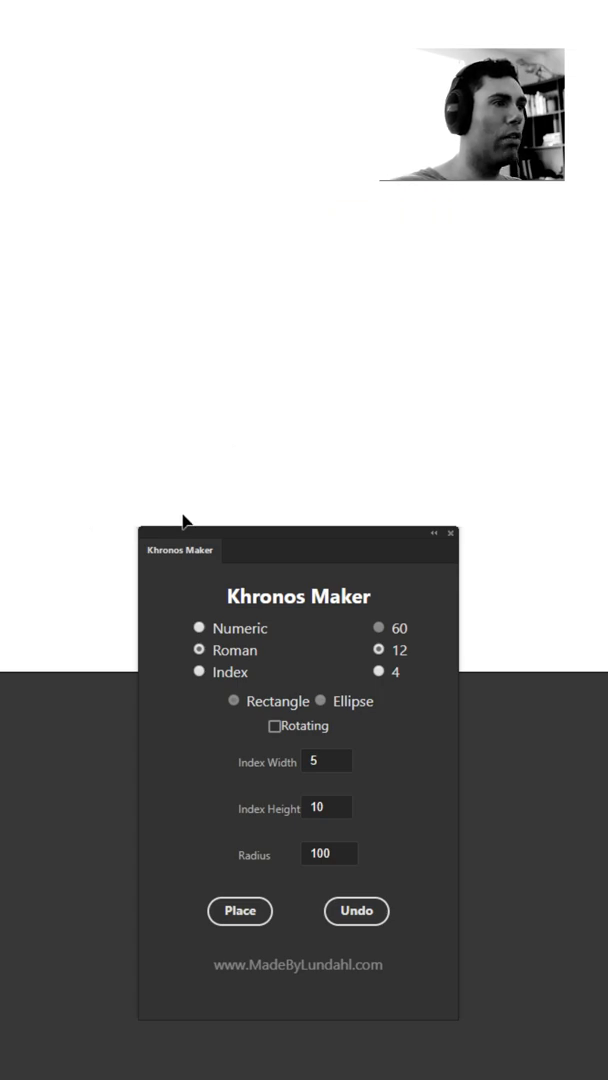
click(239, 911)
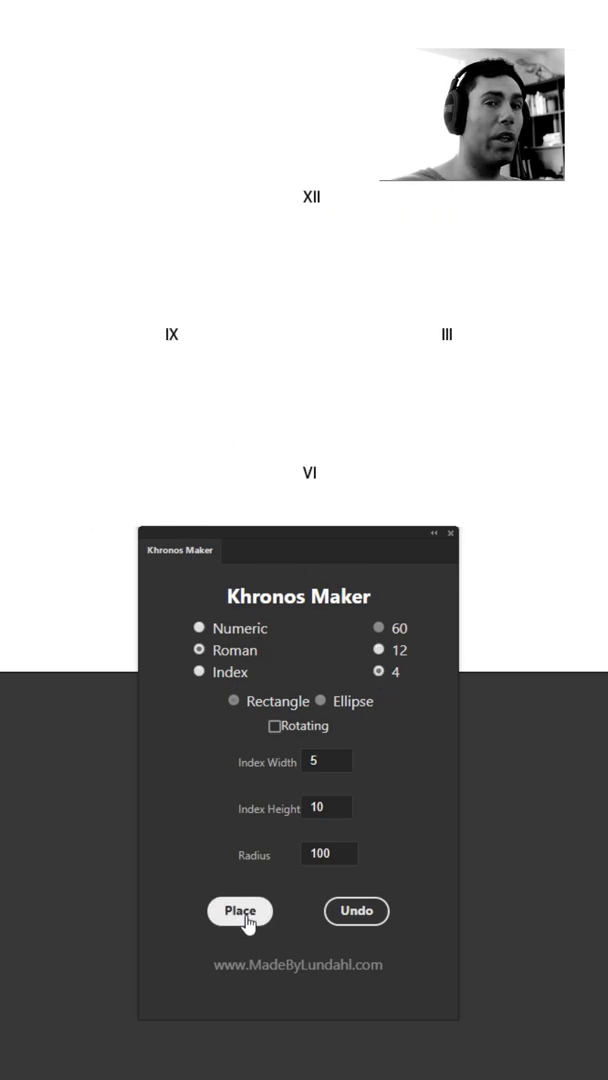
Step: Swap the four Roman numerals for a ring of twelve black oval index marks
click(239, 911)
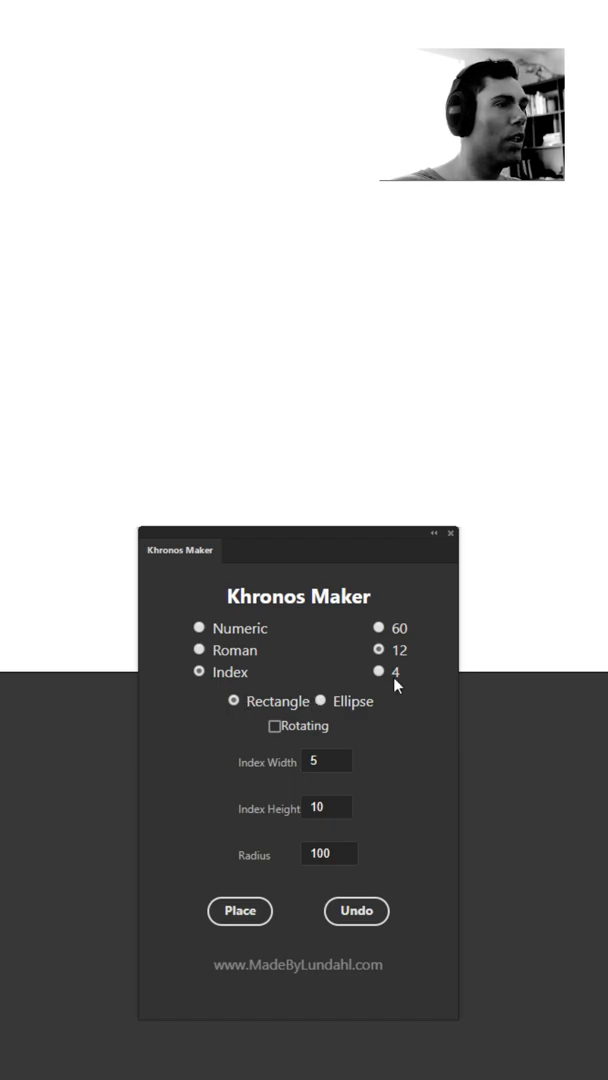
mouse_move(368, 505)
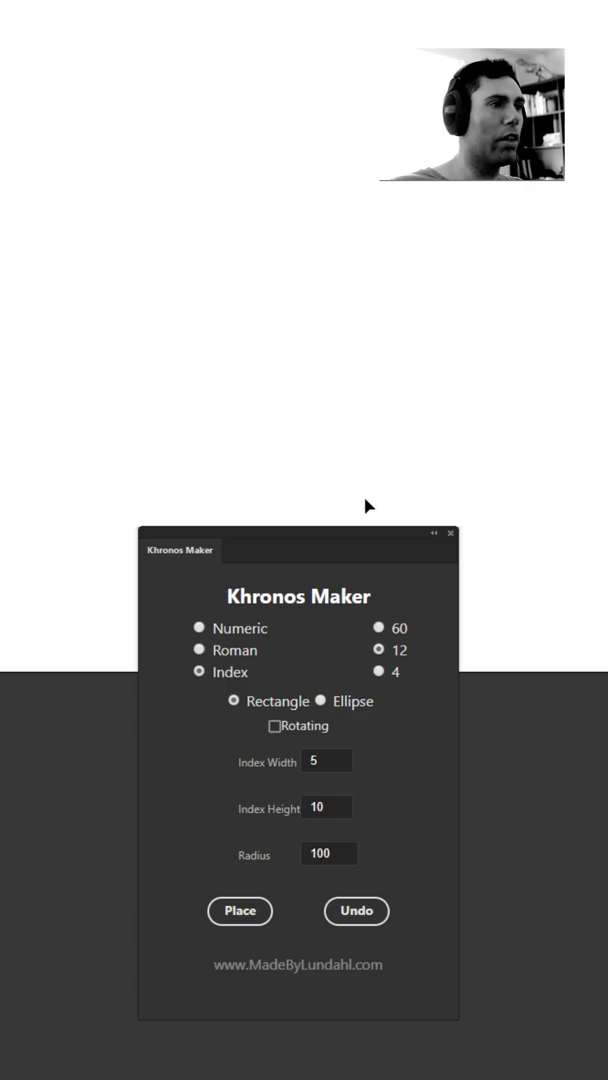
click(240, 911)
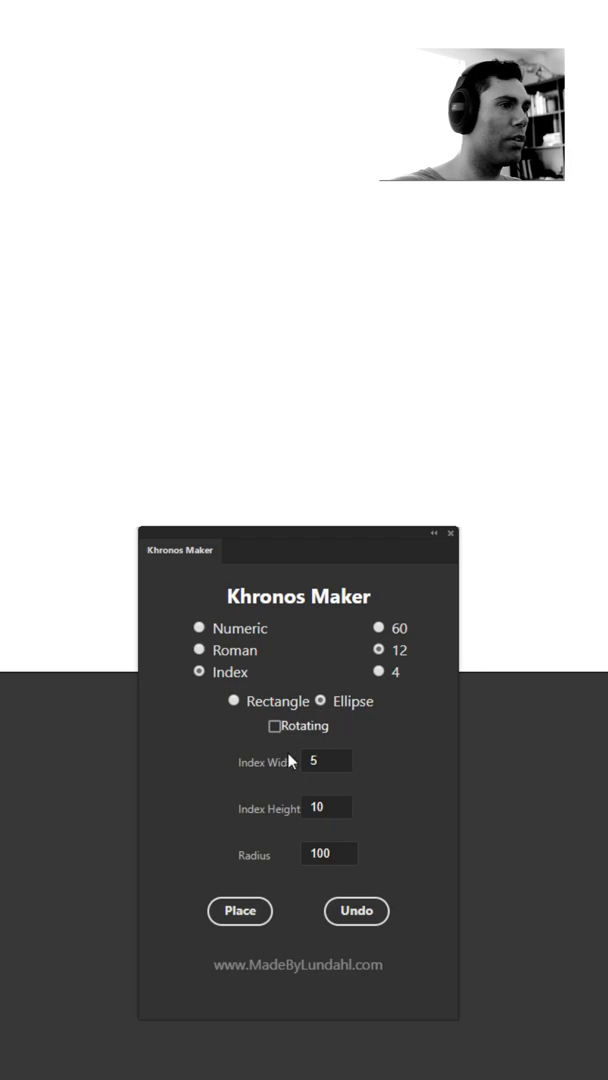
click(240, 911)
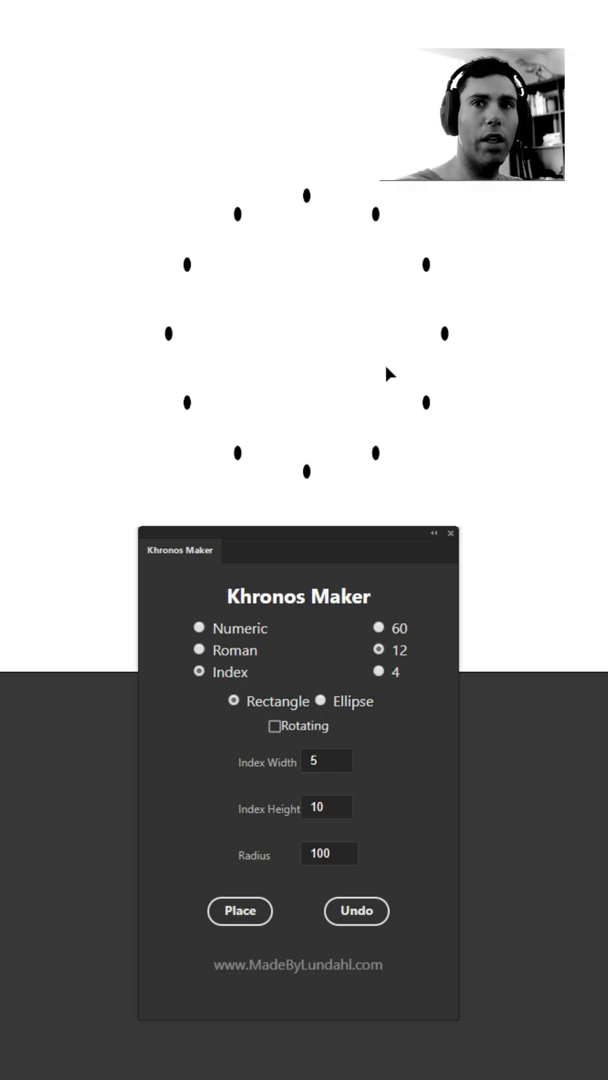
mouse_move(505, 402)
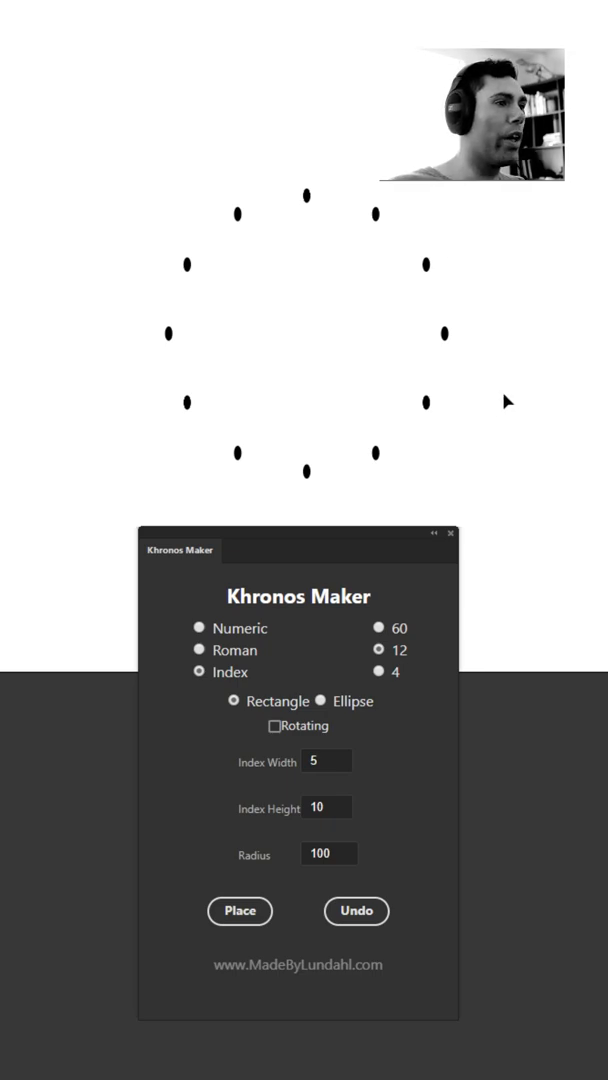
mouse_move(258, 745)
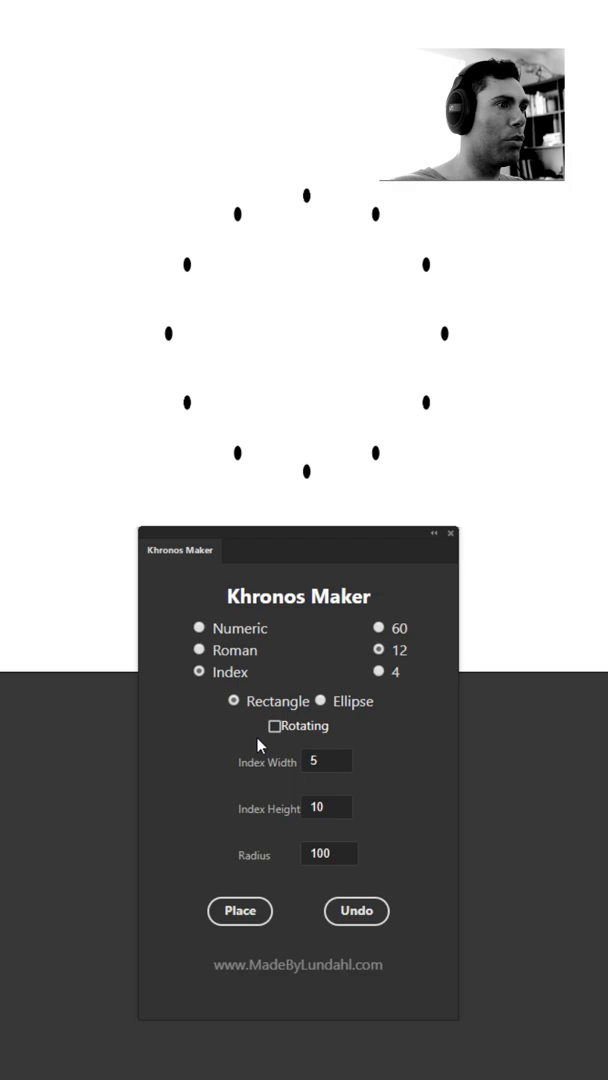
Step: Place twelve rectangular index marks rotated toward the centre, then remove them
click(278, 726)
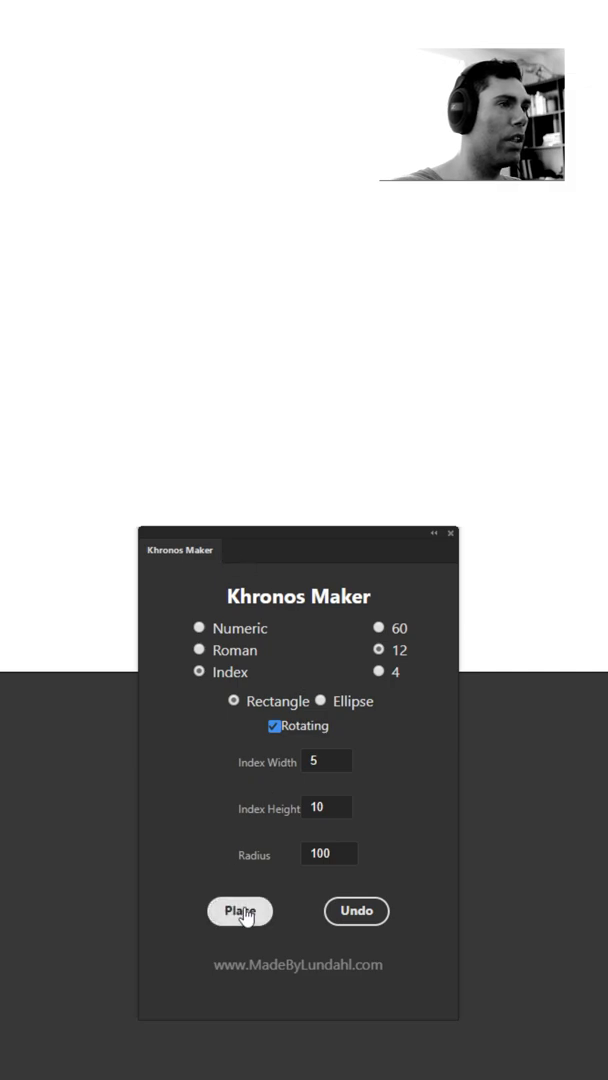
click(240, 911)
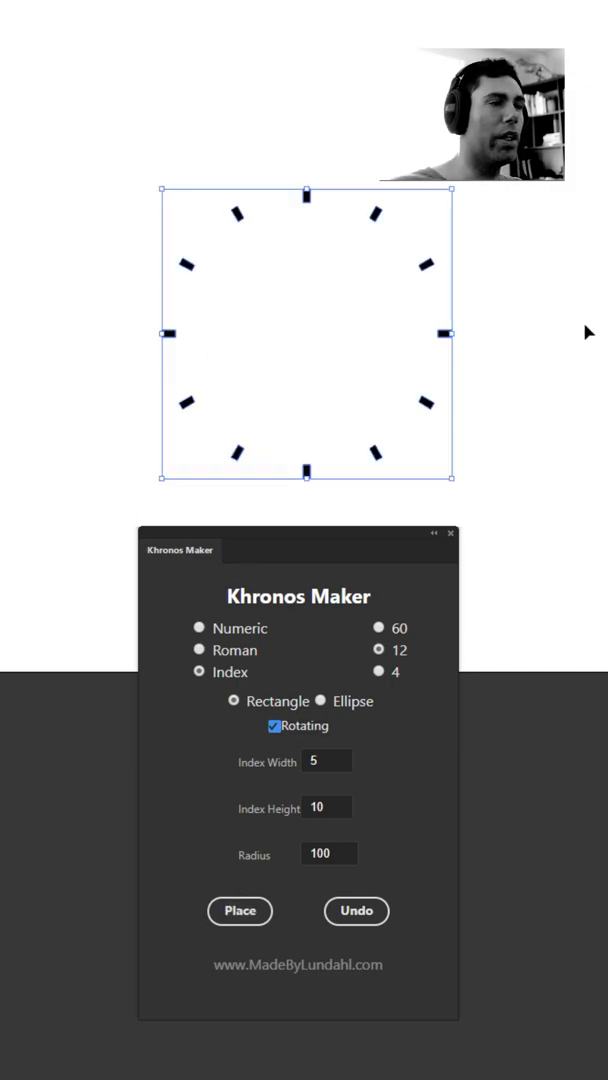
mouse_move(505, 455)
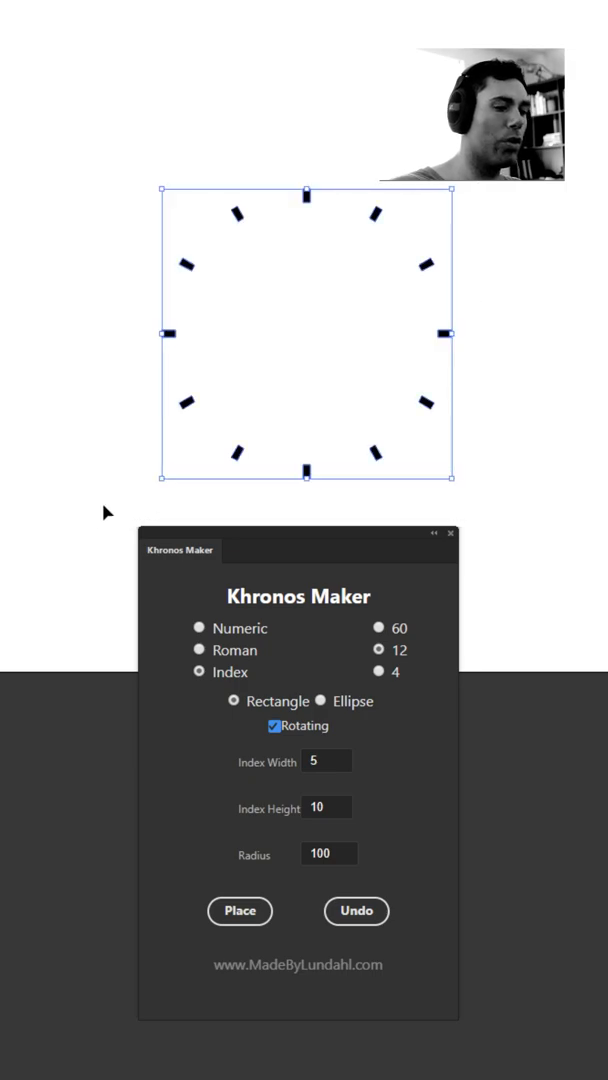
click(199, 628)
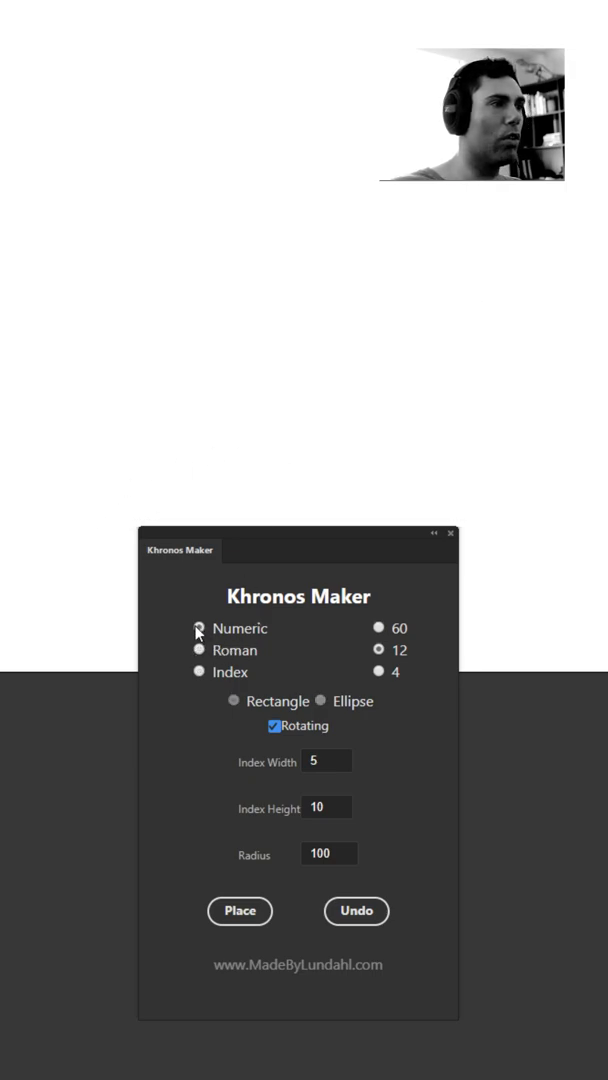
mouse_move(240, 911)
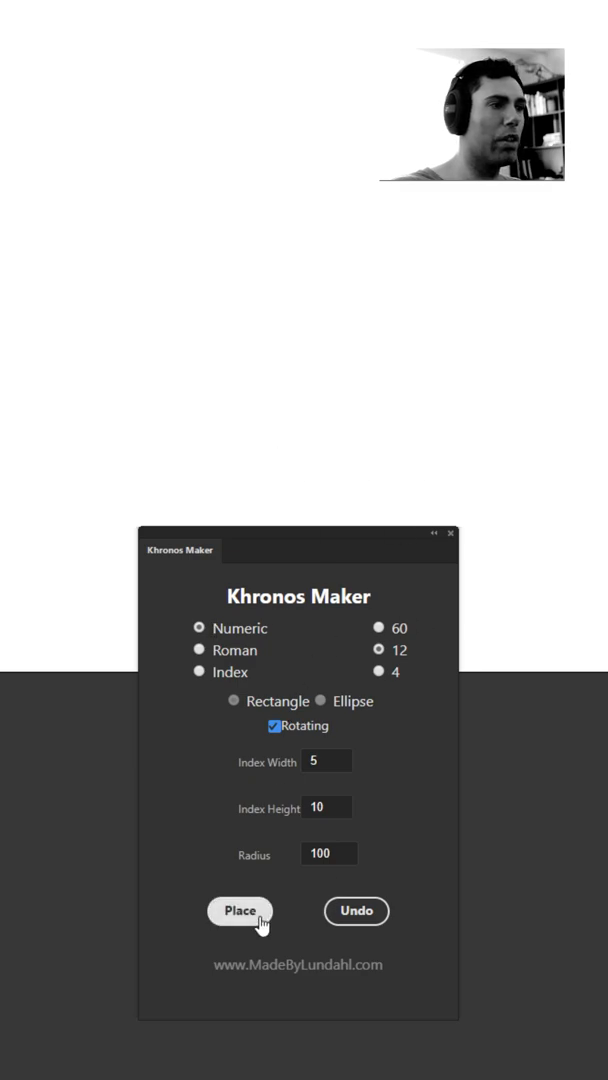
Step: Place a rotated ring of numerals 0 to 11, then pick Index with Rectangle marks
click(240, 911)
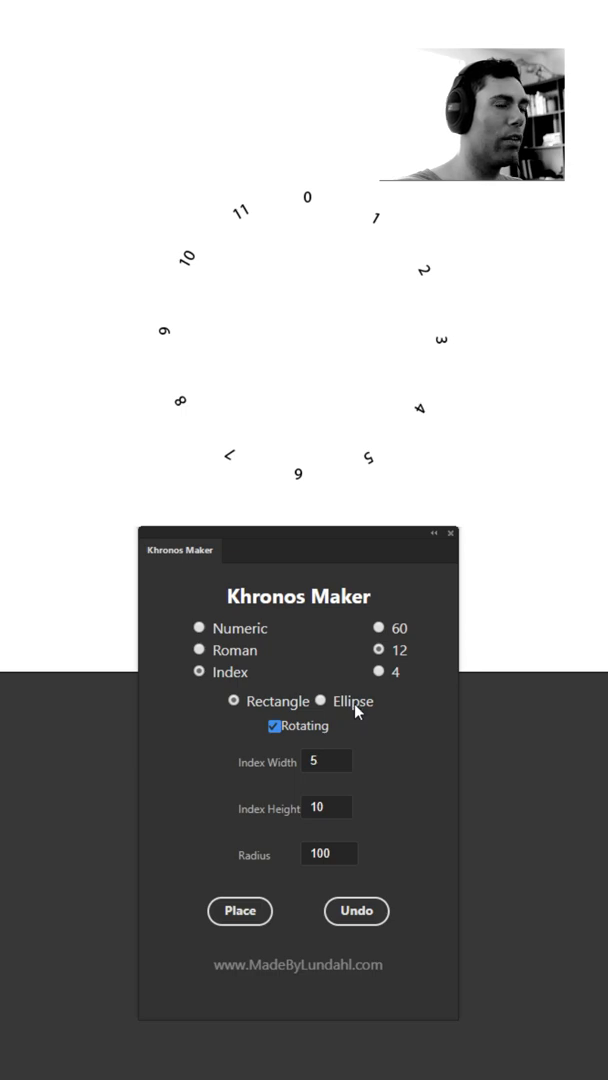
Step: Set index width to 10, remove the numerals, and place twelve square marks
triple_click(328, 761)
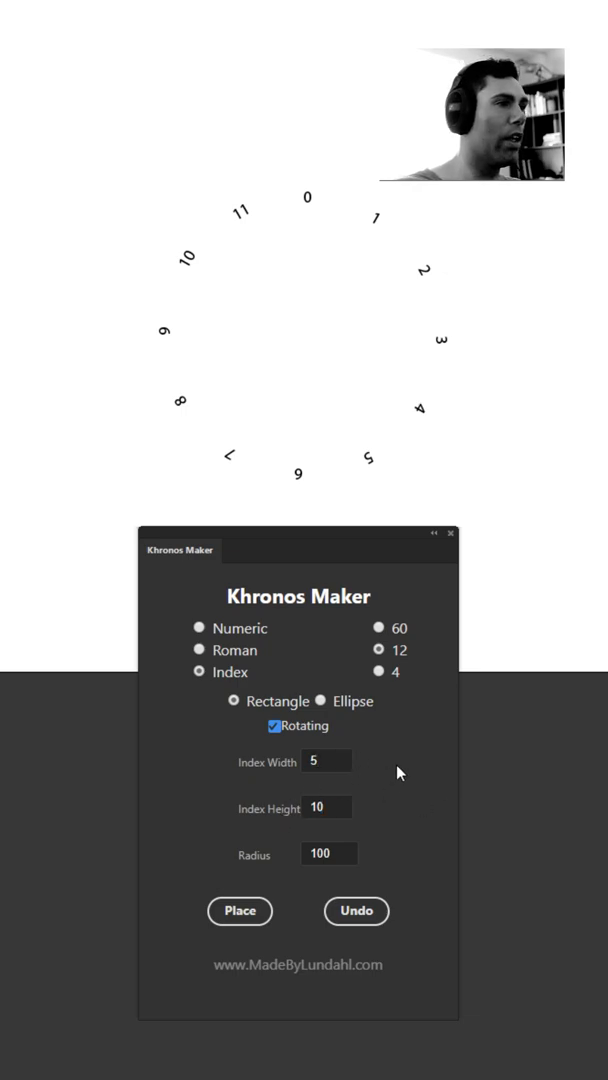
triple_click(326, 761)
text(10)
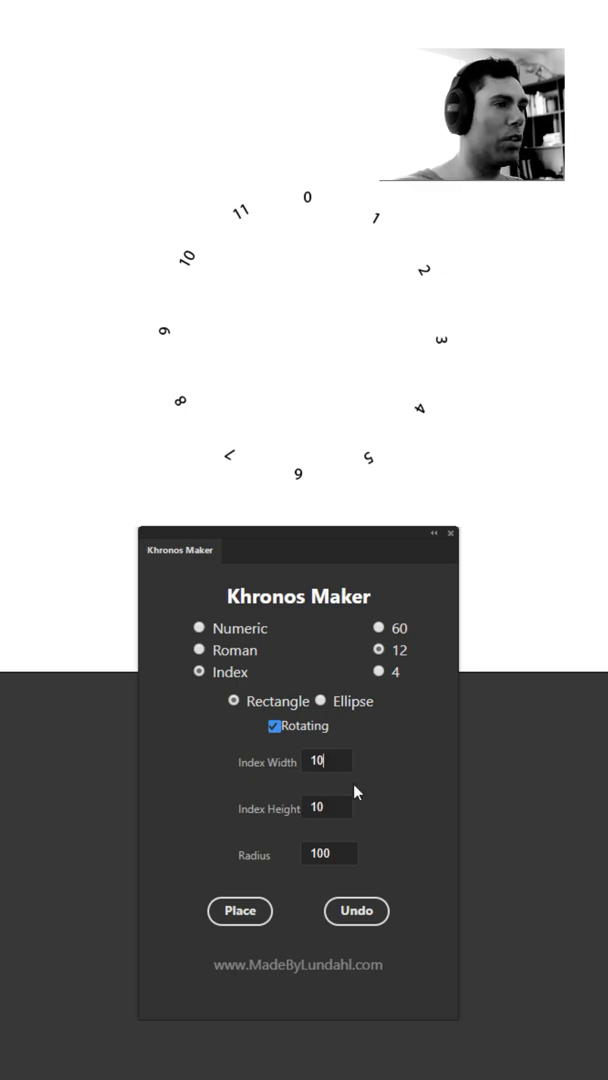
mouse_move(363, 775)
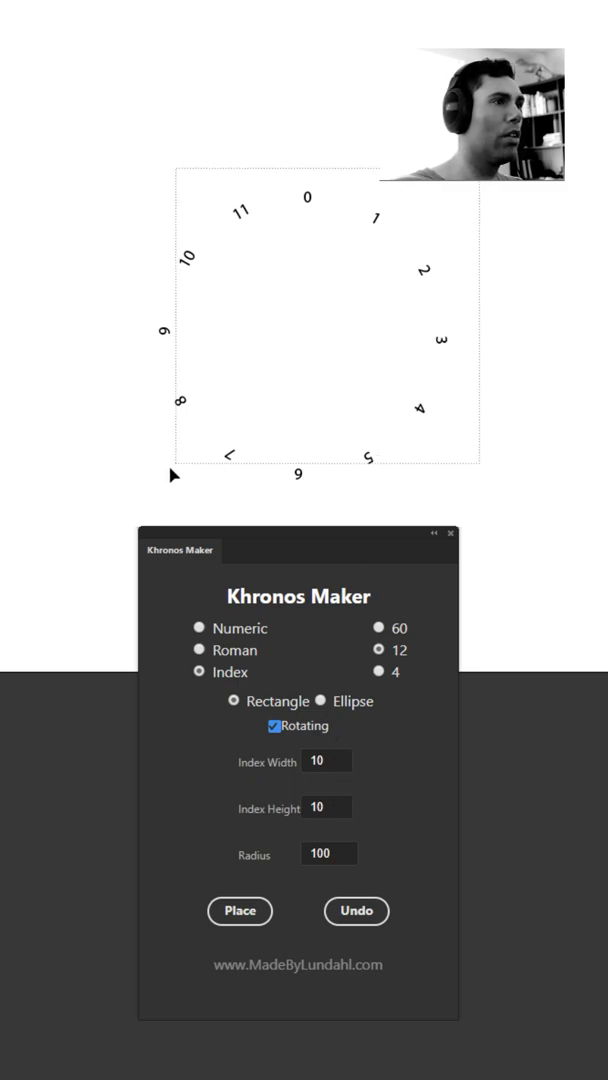
click(356, 911)
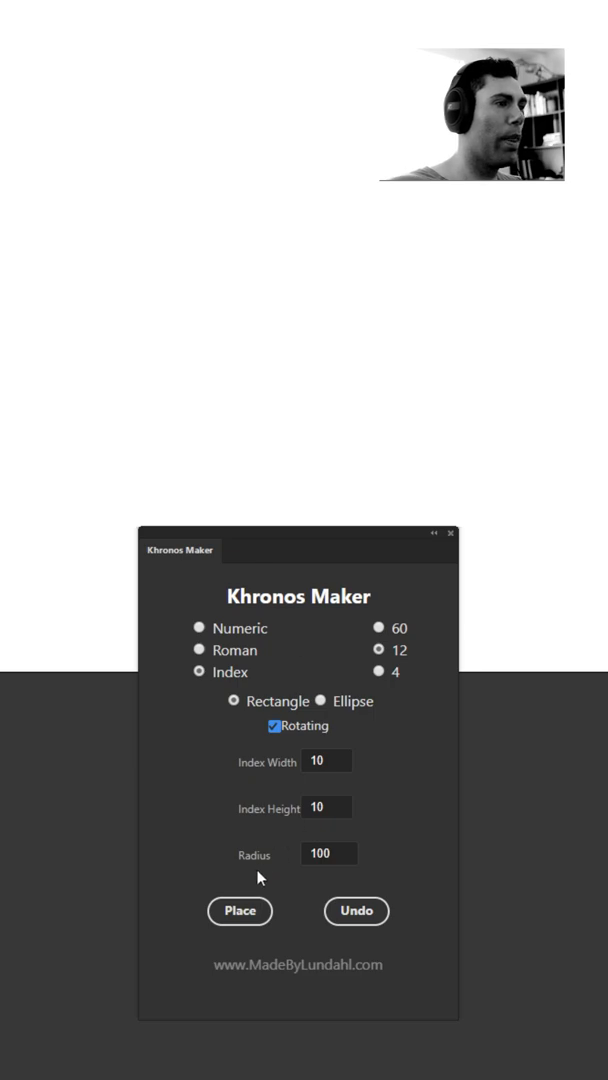
click(240, 911)
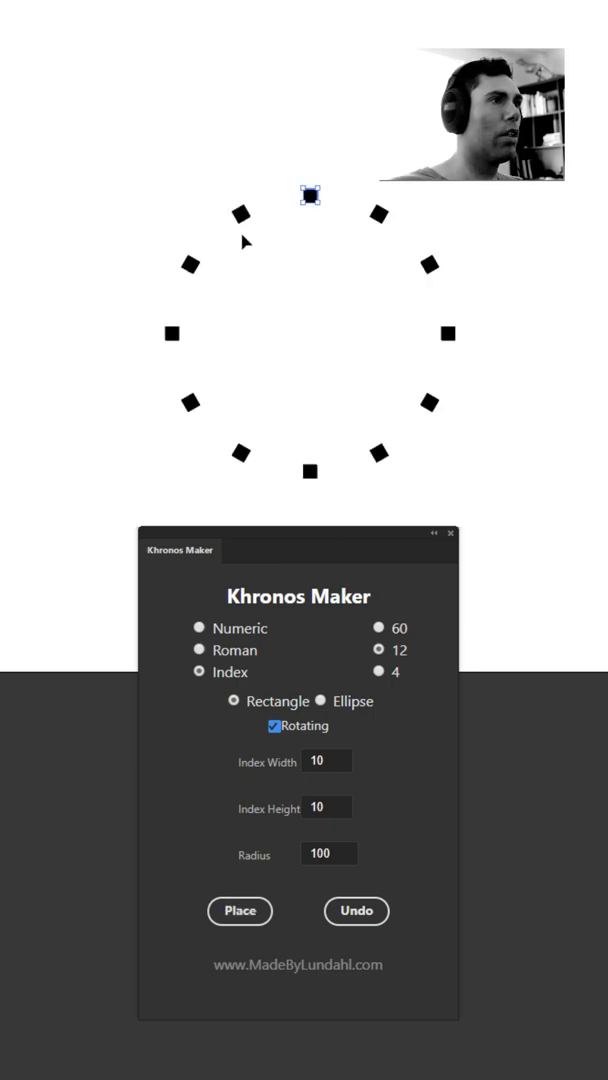
mouse_move(362, 623)
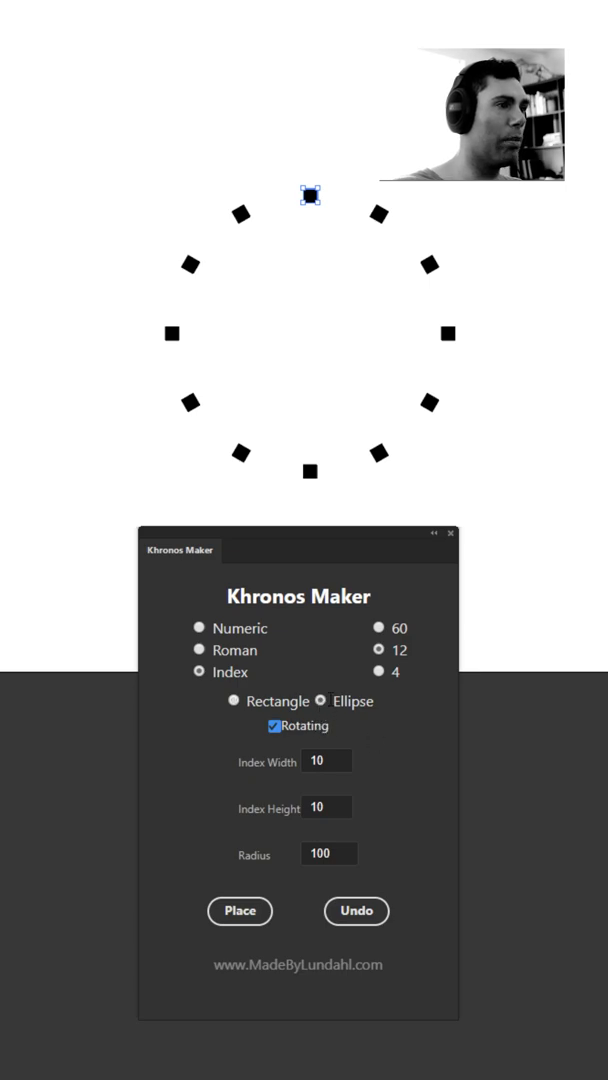
Step: Replace the squares with twelve 10 by 10 round dots, remove them, and select 60 steps
triple_click(327, 761)
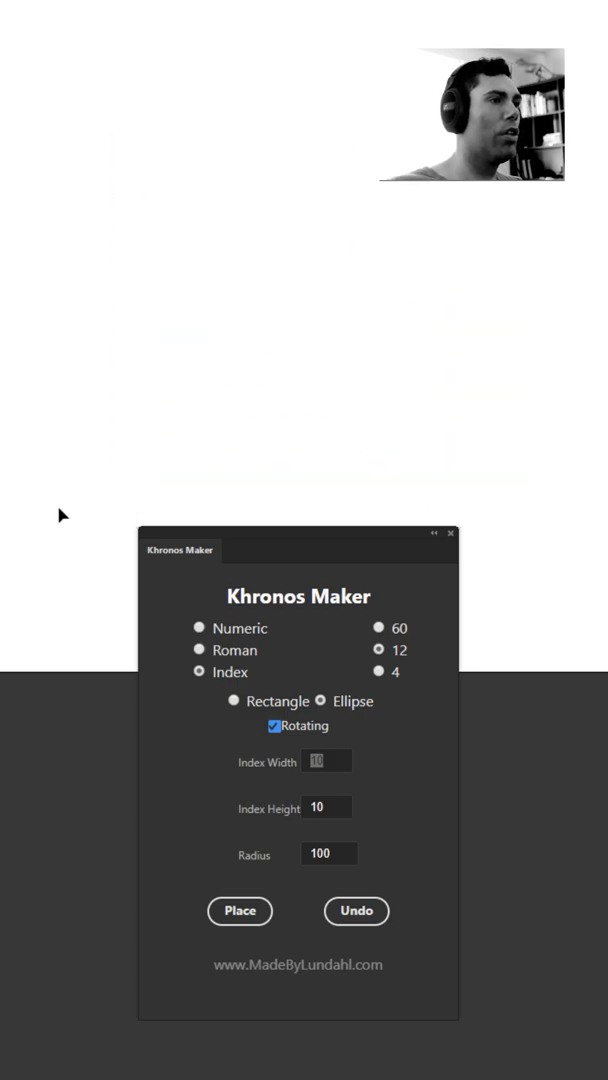
click(240, 911)
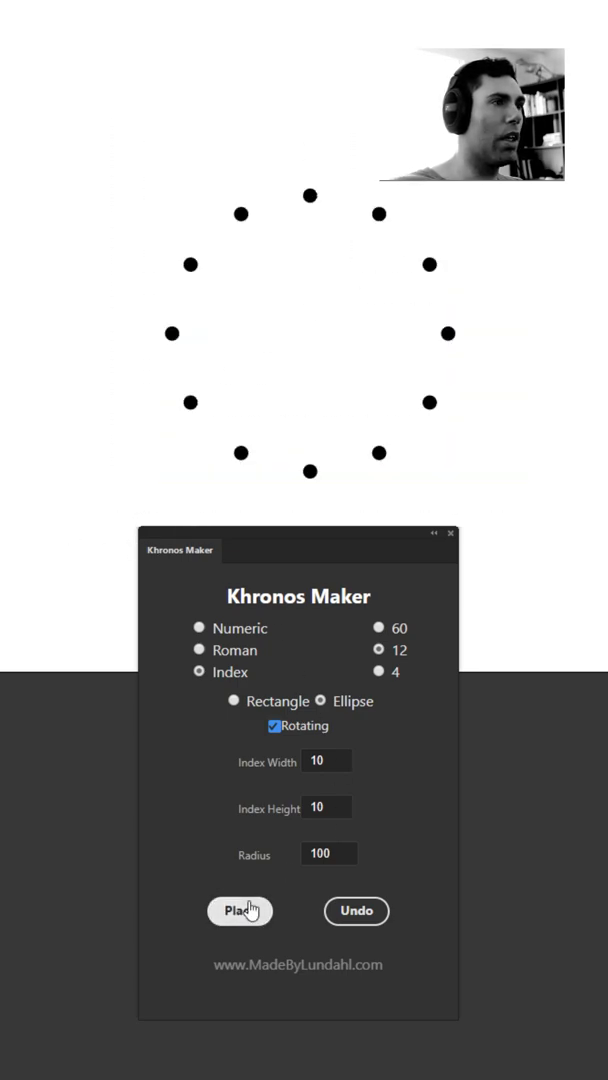
click(240, 911)
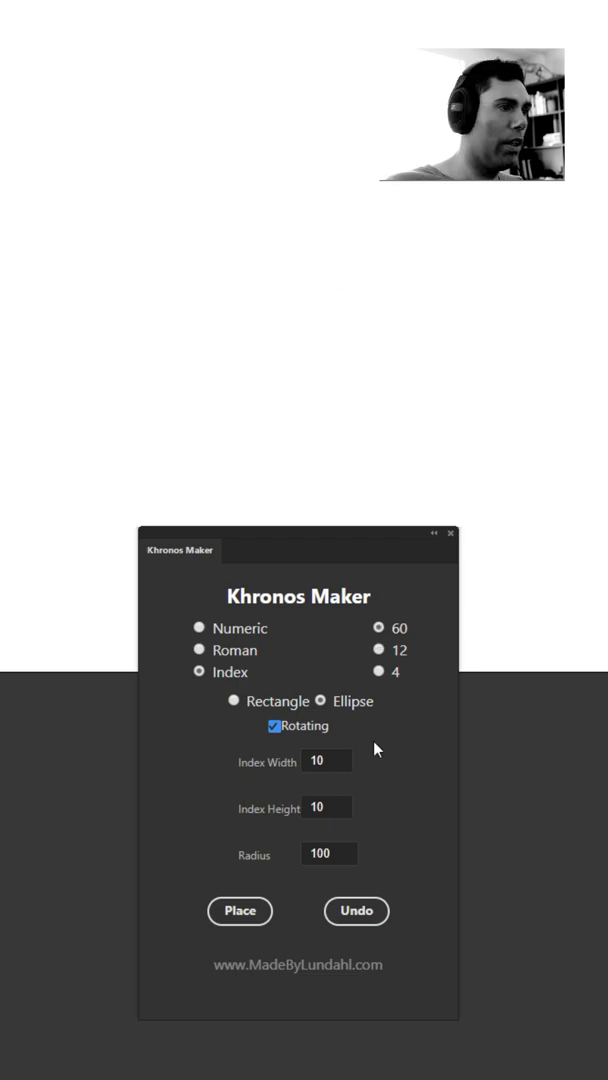
Step: Keep the radius at 100 and place a ring of sixty round dots
triple_click(328, 853)
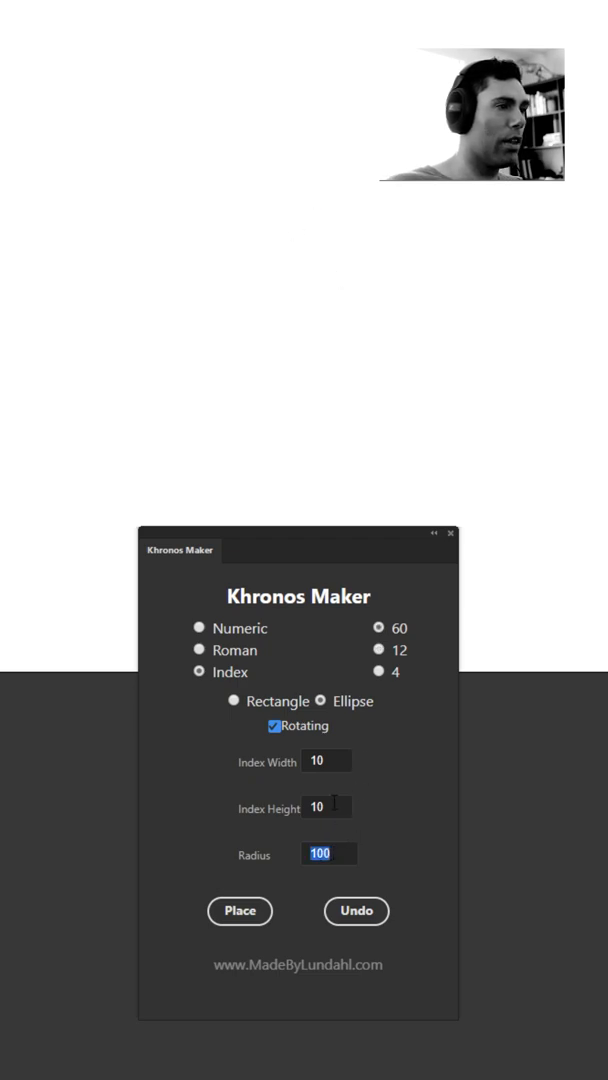
mouse_move(323, 835)
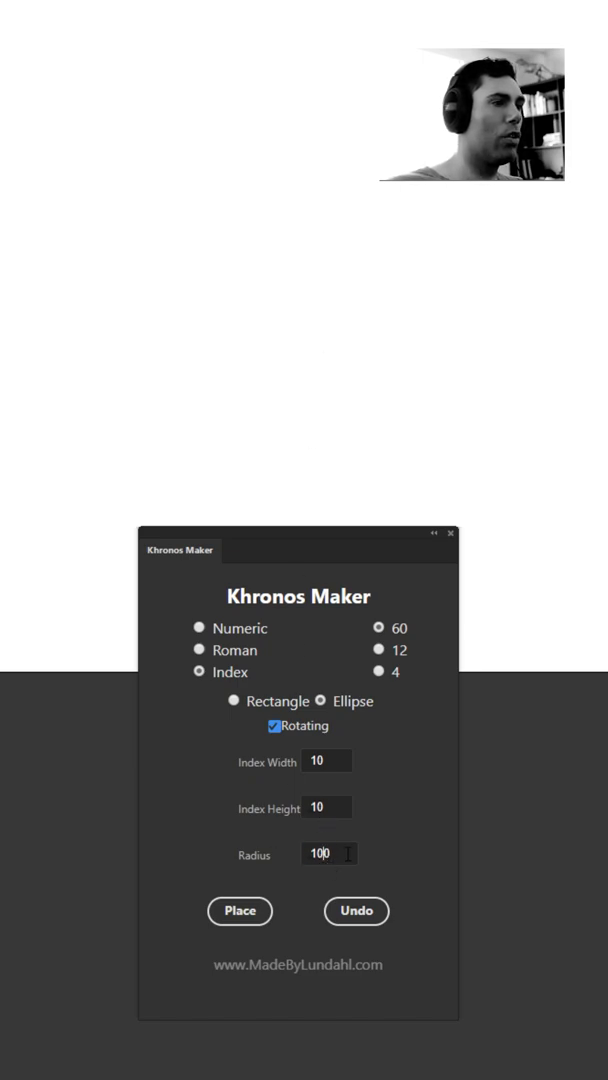
triple_click(328, 853)
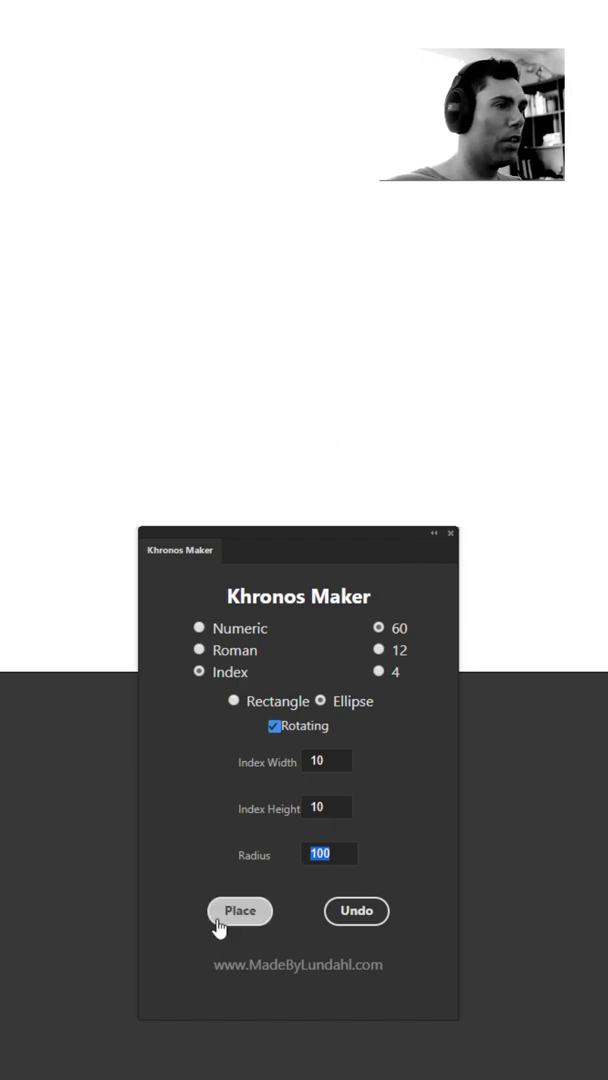
click(240, 911)
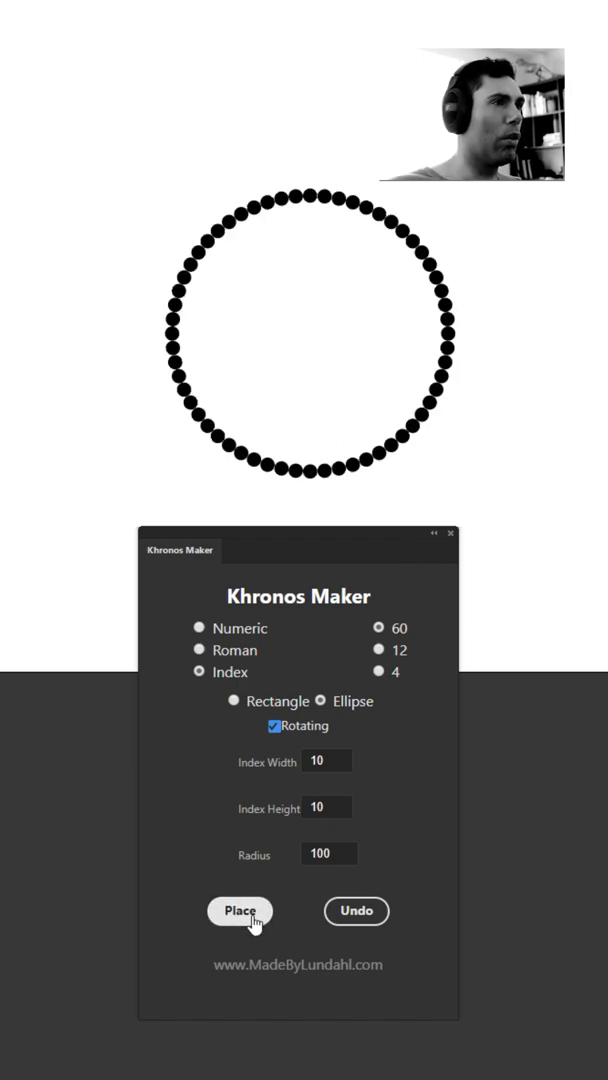
click(240, 911)
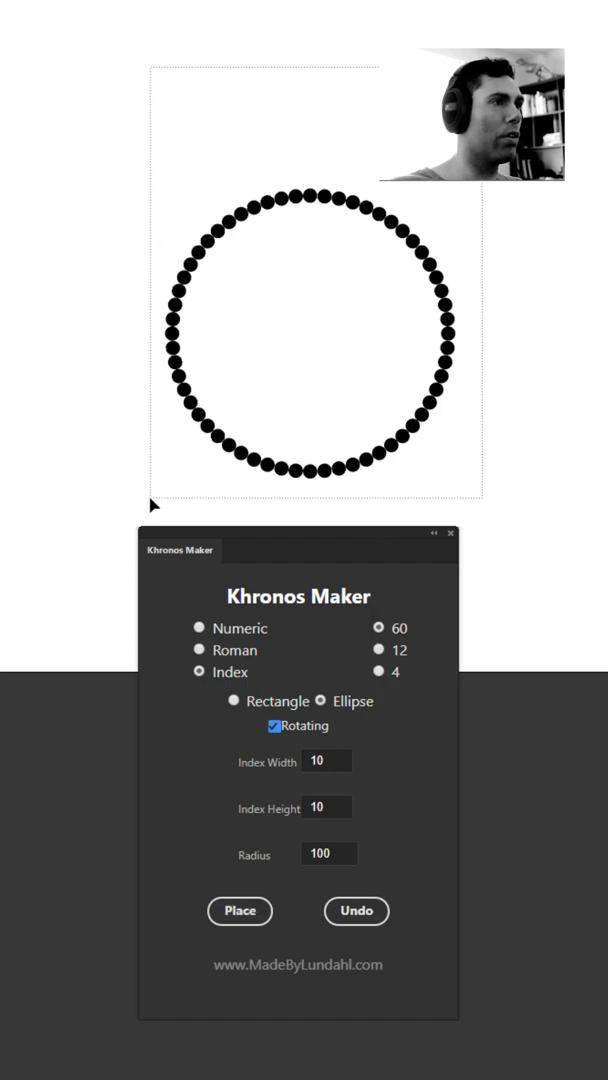
mouse_move(421, 253)
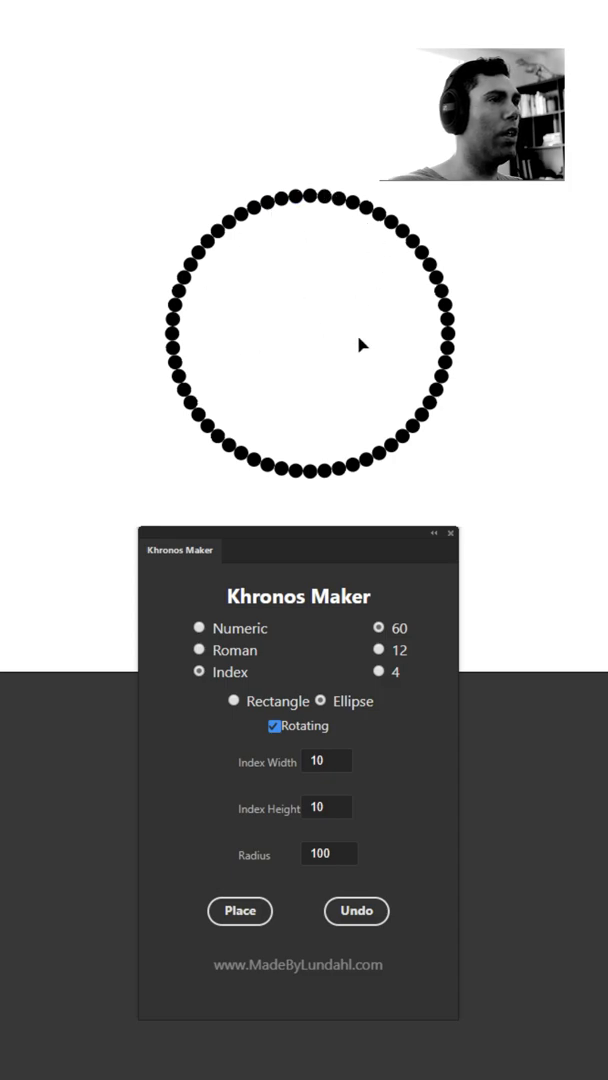
mouse_move(490, 344)
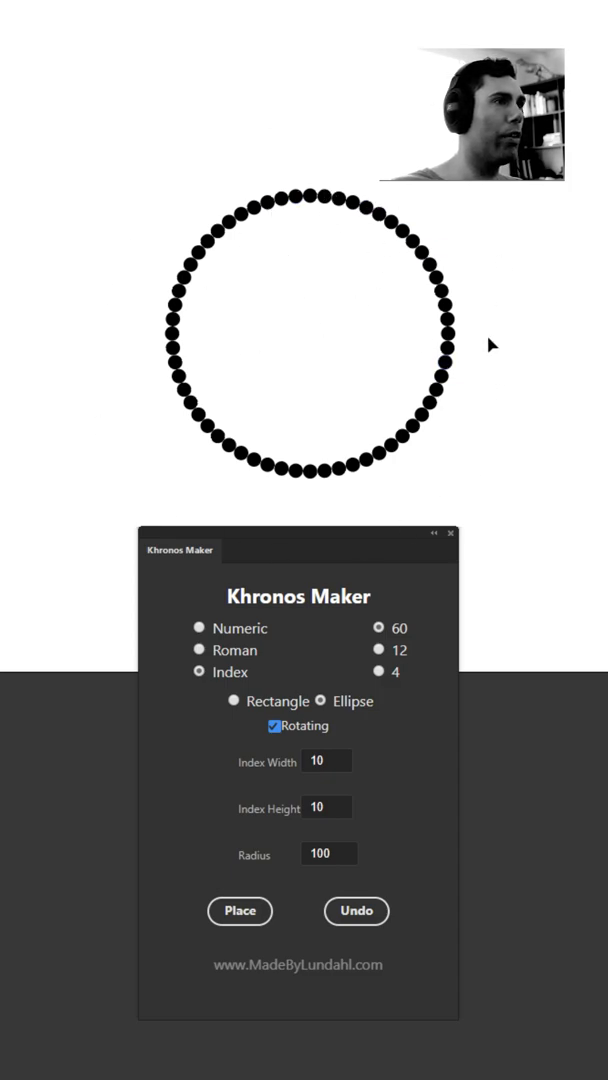
mouse_move(490, 613)
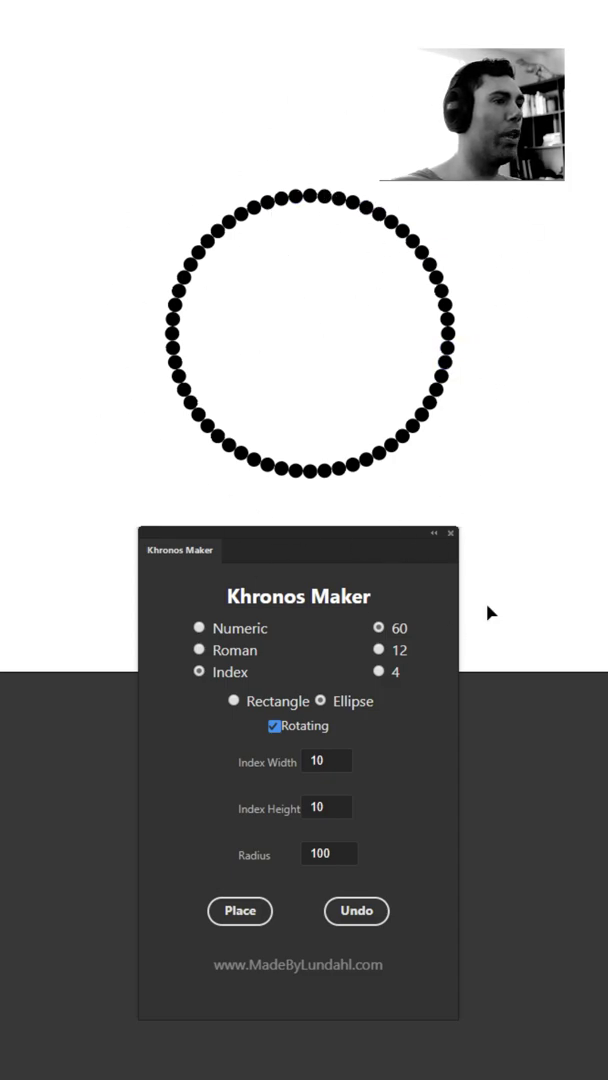
mouse_move(540, 742)
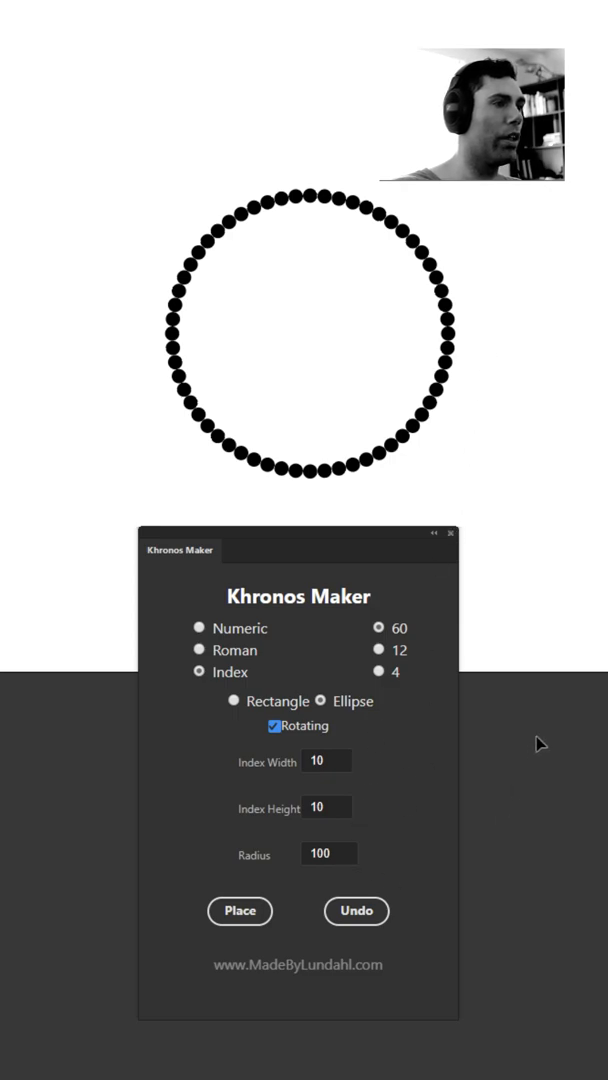
Step: Remove the dots, place a wider sixty-dot ring at radius 150, then remove it
click(356, 911)
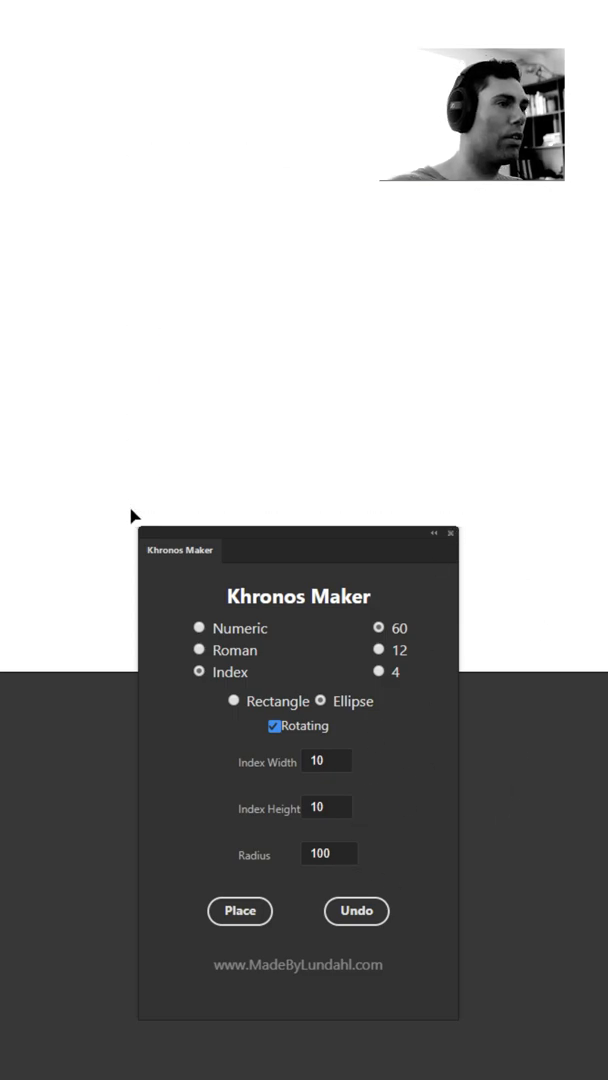
triple_click(329, 853)
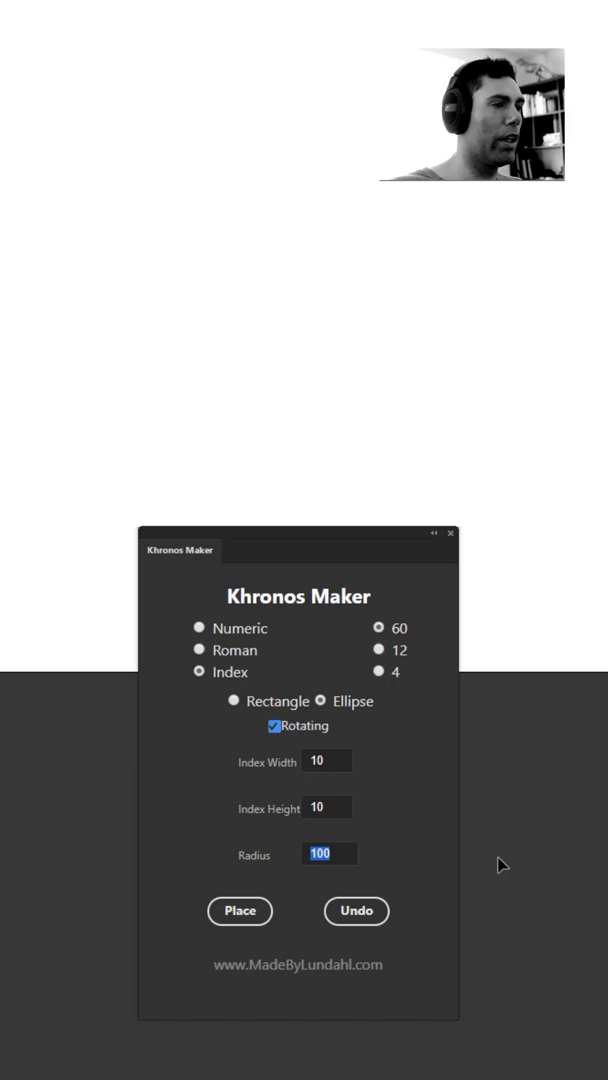
mouse_move(470, 762)
text(150)
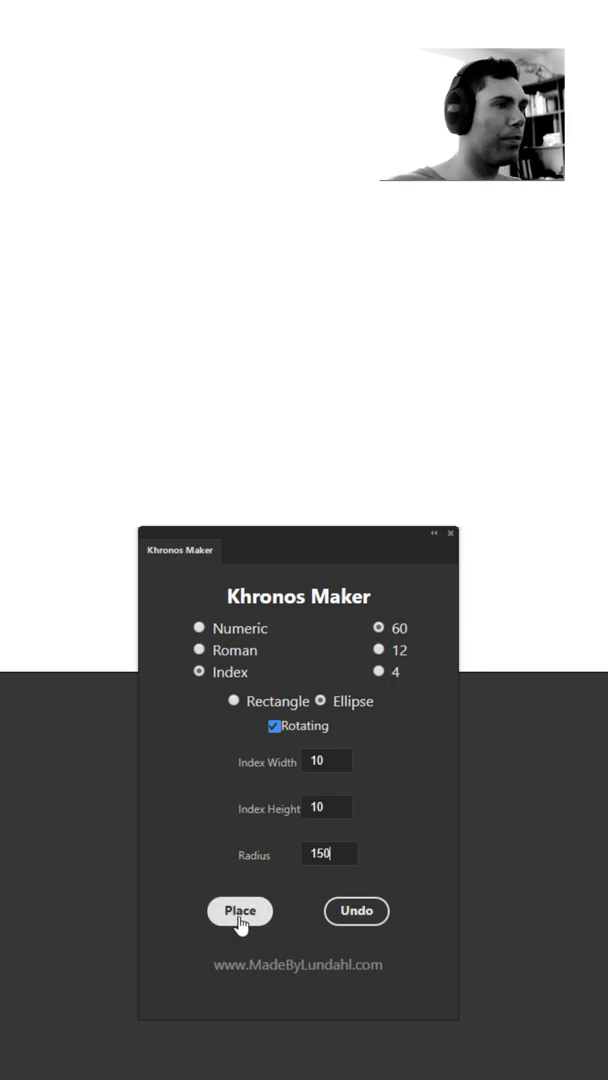
click(240, 911)
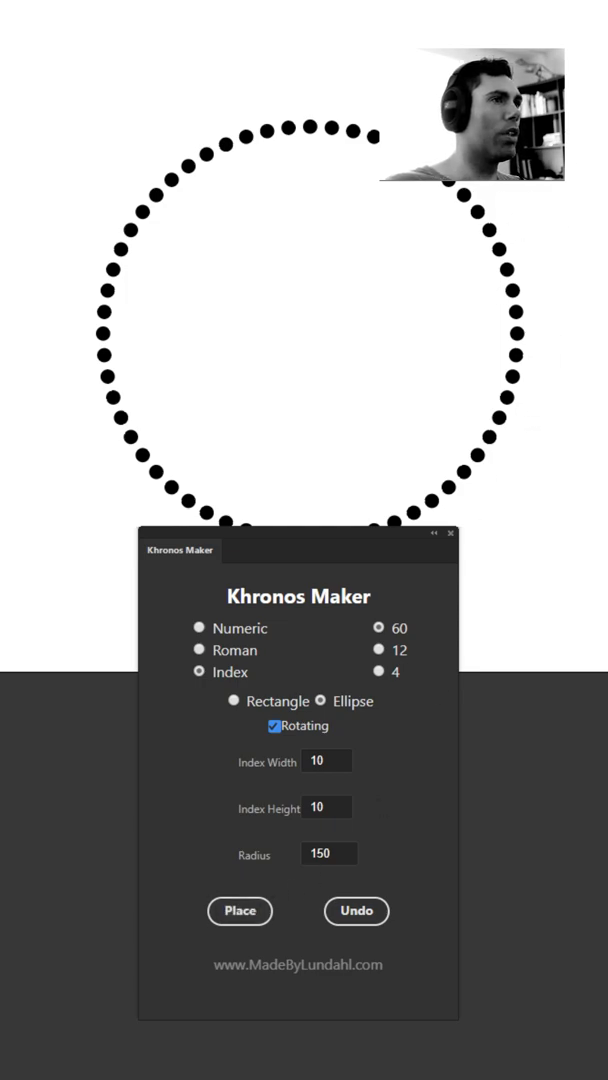
click(356, 911)
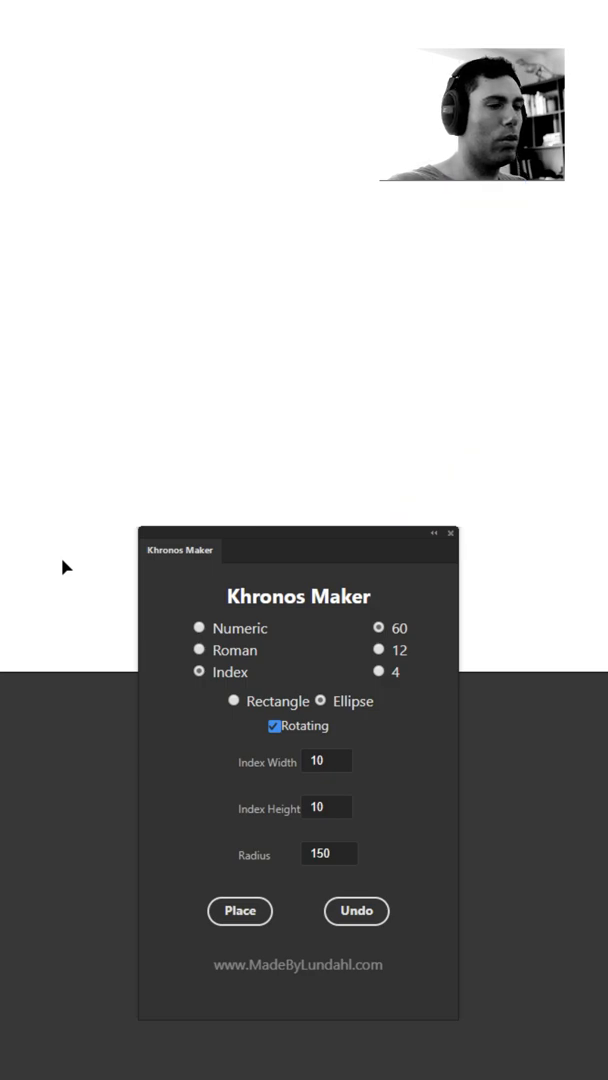
Step: Set radius 100 and index marks 3 by 3, then place the sixty dots
triple_click(328, 853)
text(100)
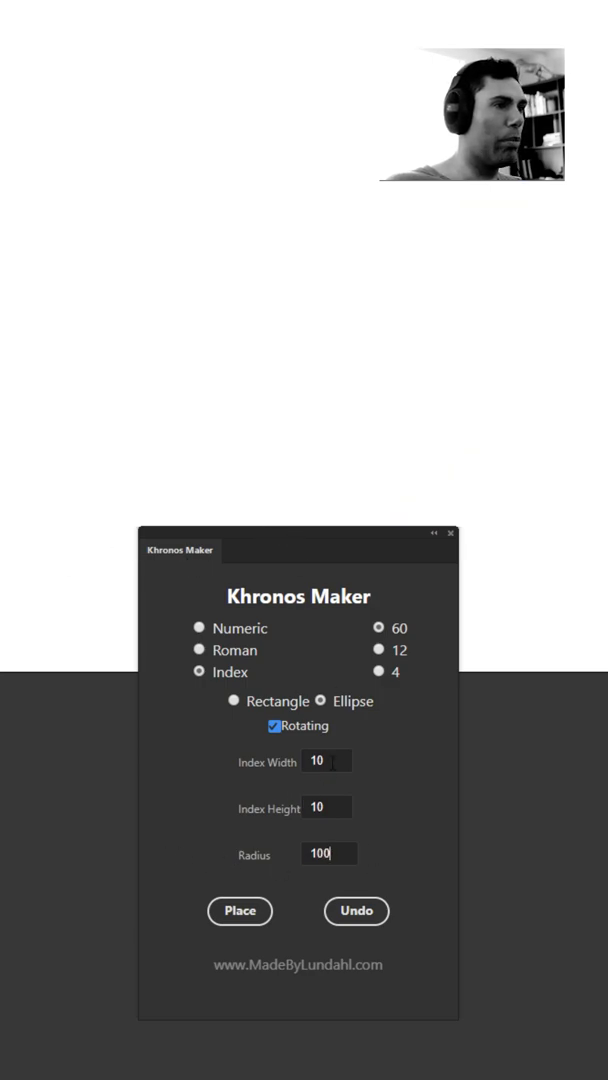
triple_click(326, 761)
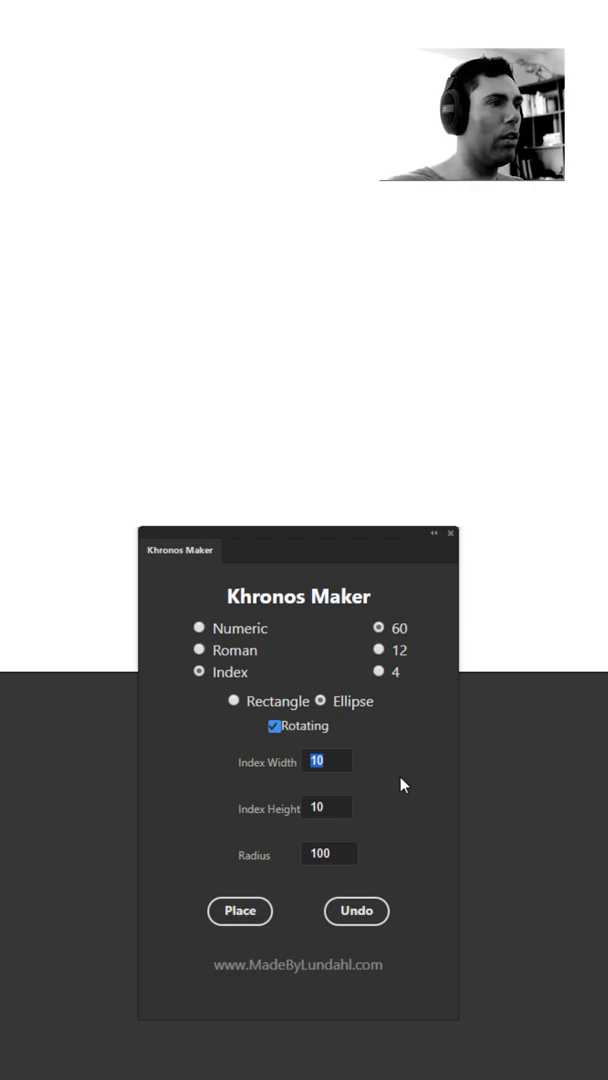
text(3)
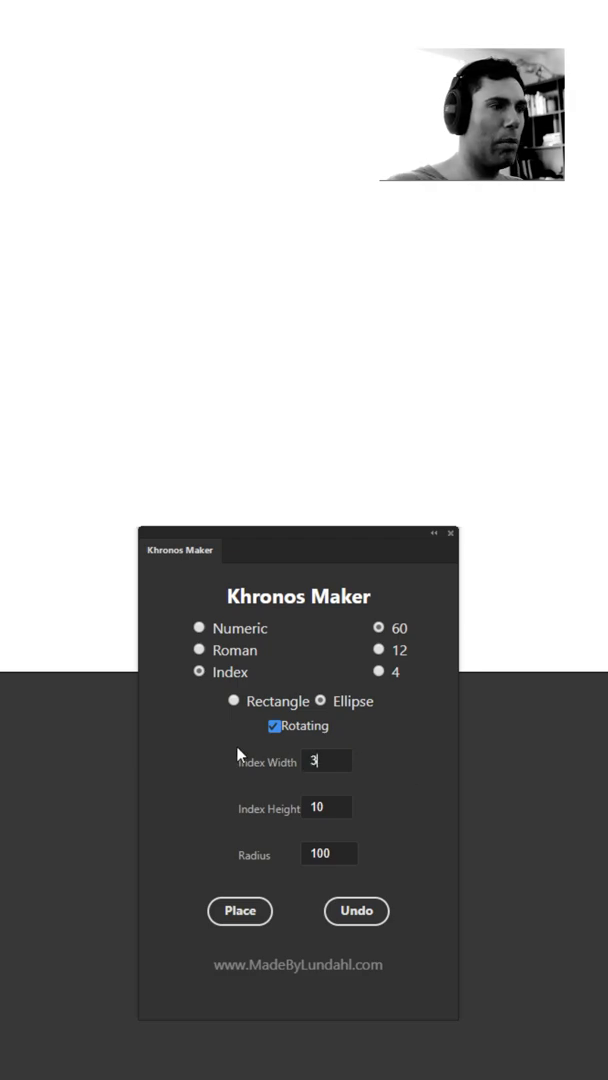
text(3)
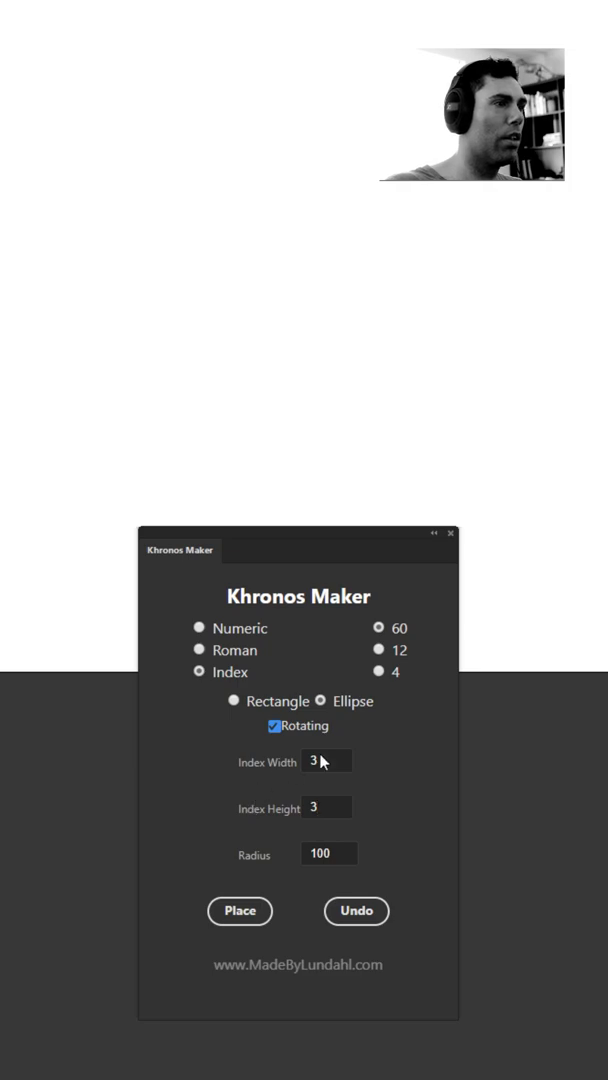
click(240, 911)
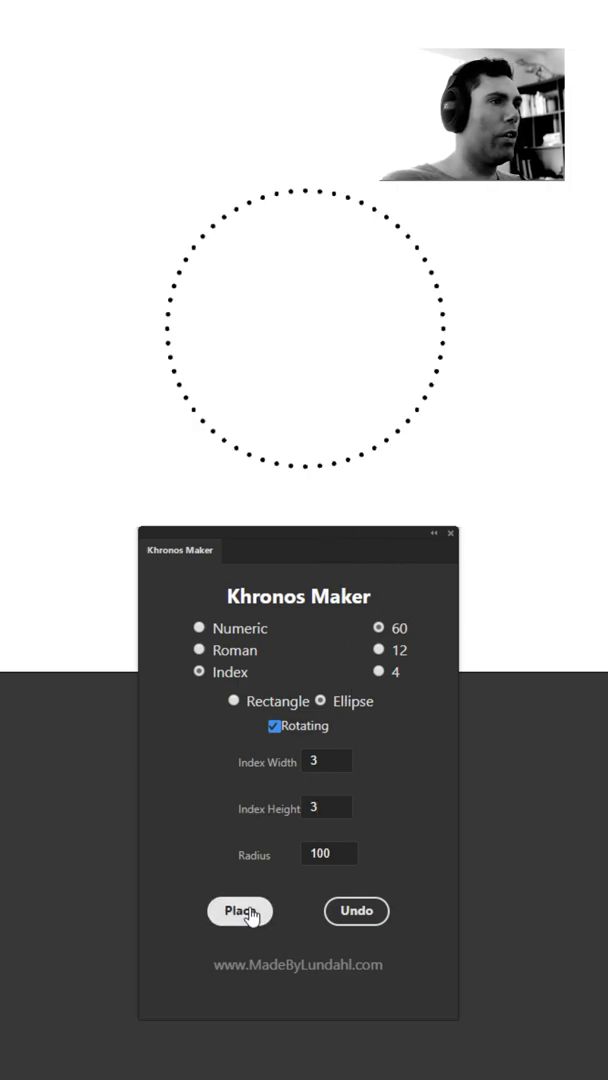
mouse_move(430, 567)
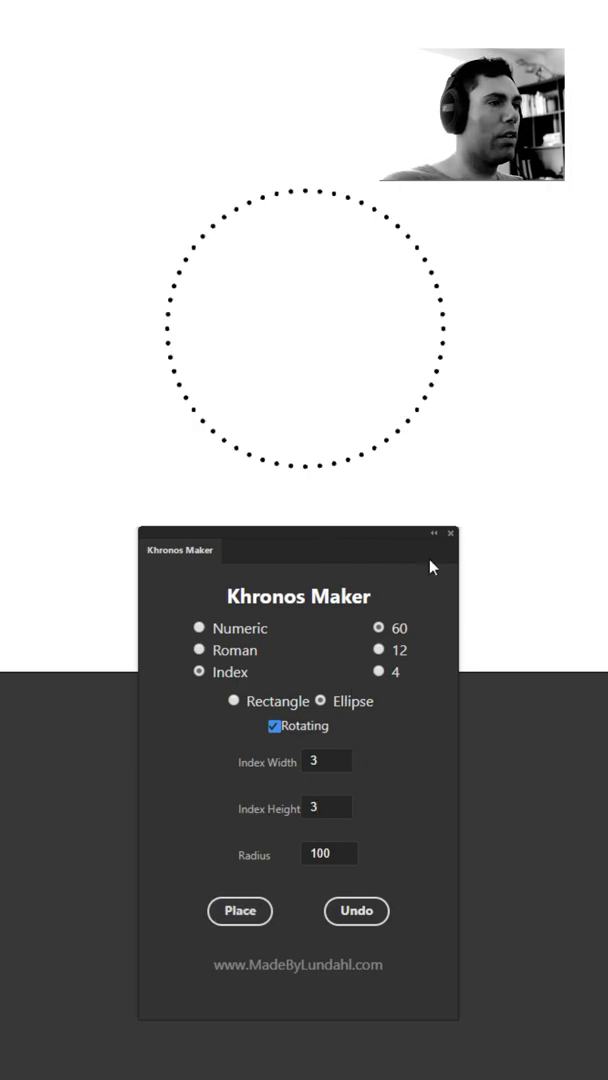
mouse_move(405, 549)
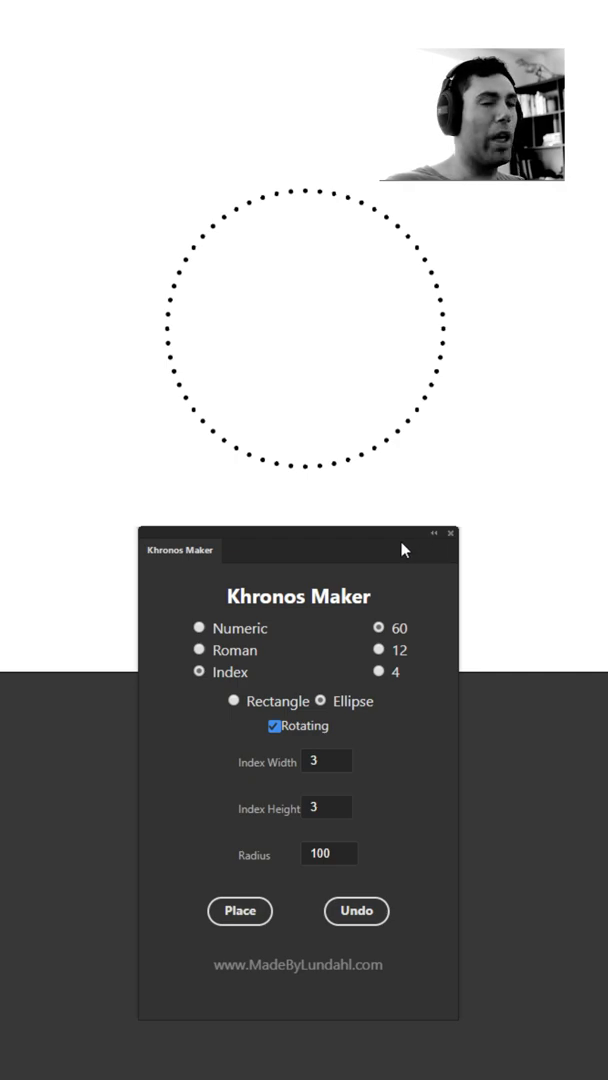
mouse_move(490, 640)
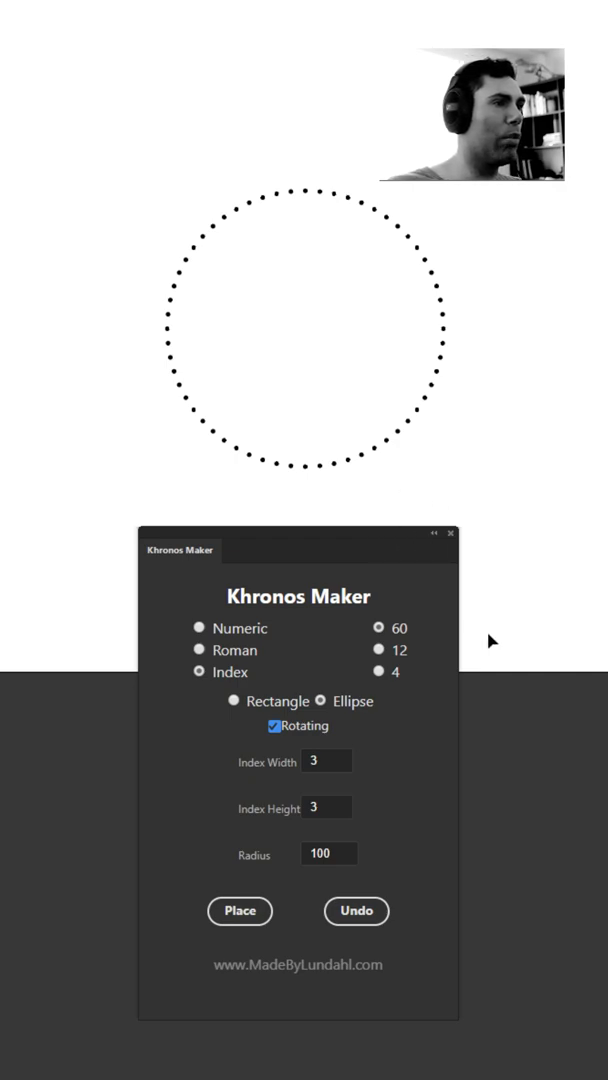
mouse_move(403, 348)
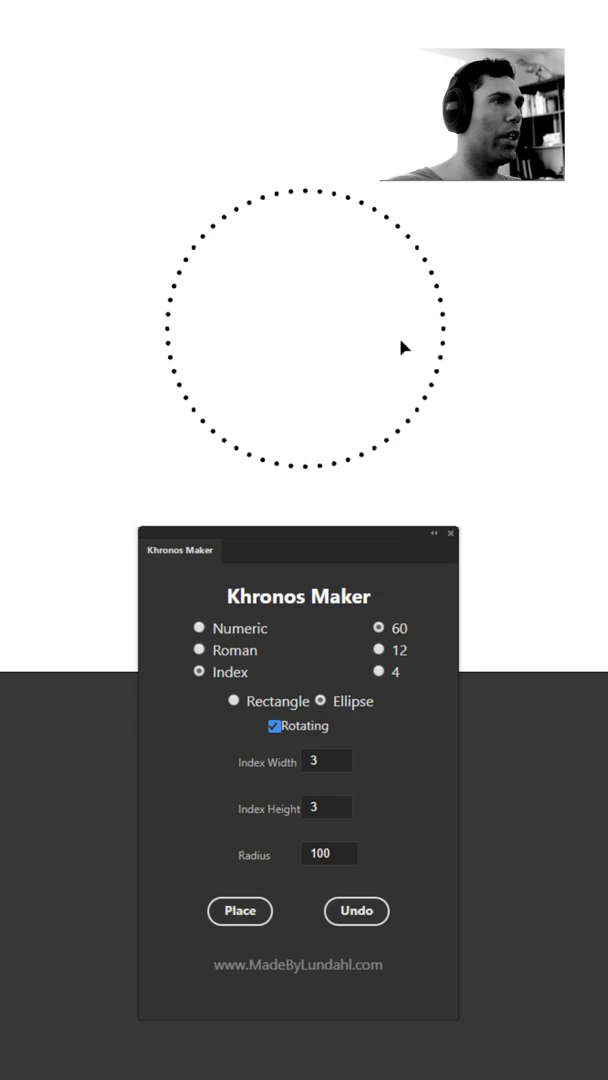
mouse_move(364, 516)
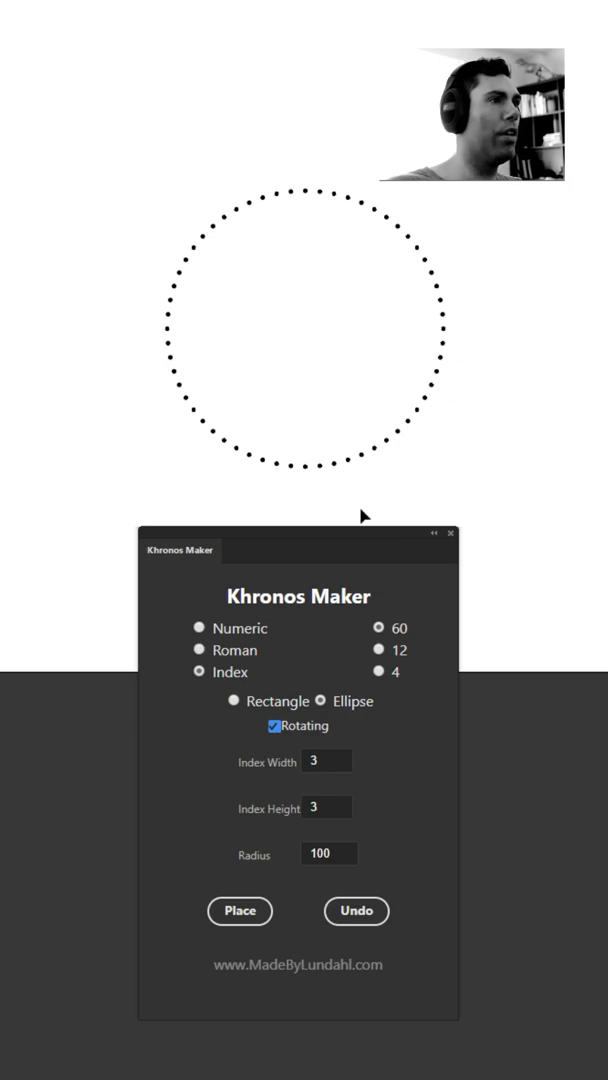
mouse_move(338, 538)
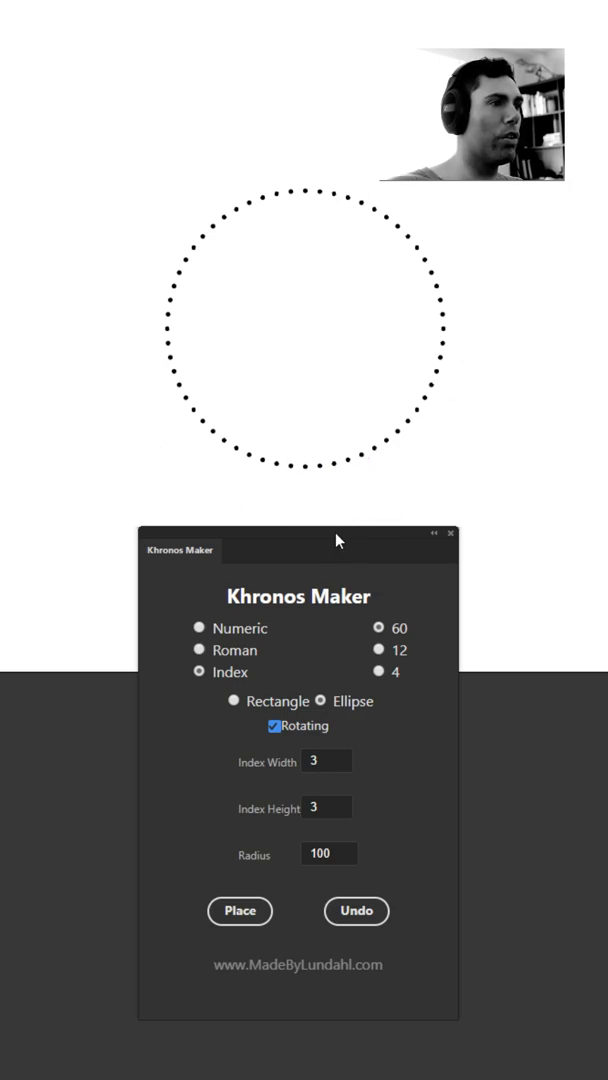
Step: Place a 12-step Roman numeral ring at radius 120 in Khronos Maker
click(200, 650)
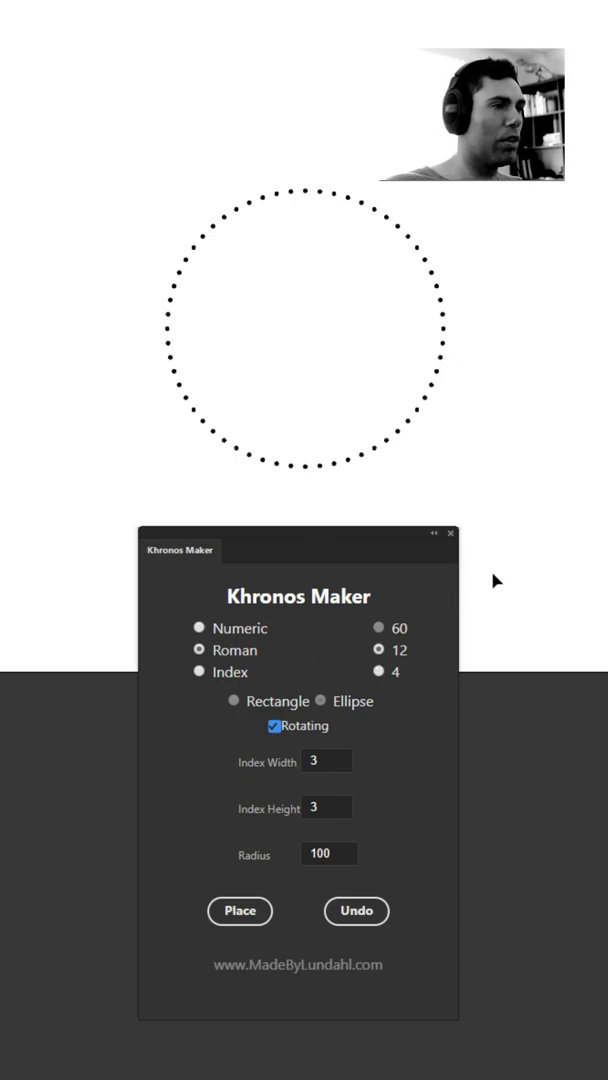
mouse_move(358, 846)
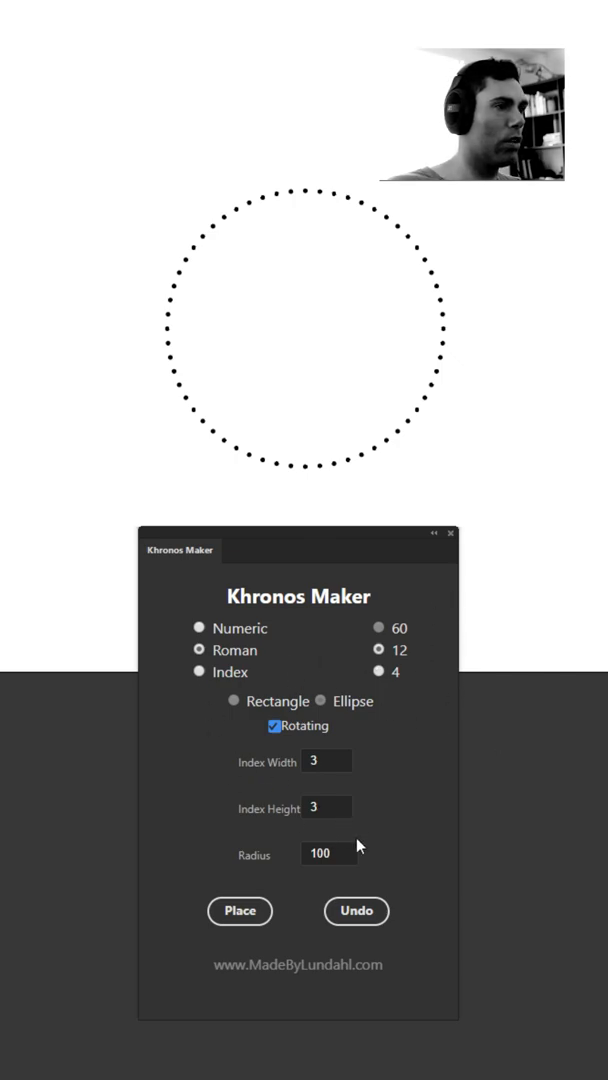
triple_click(328, 853)
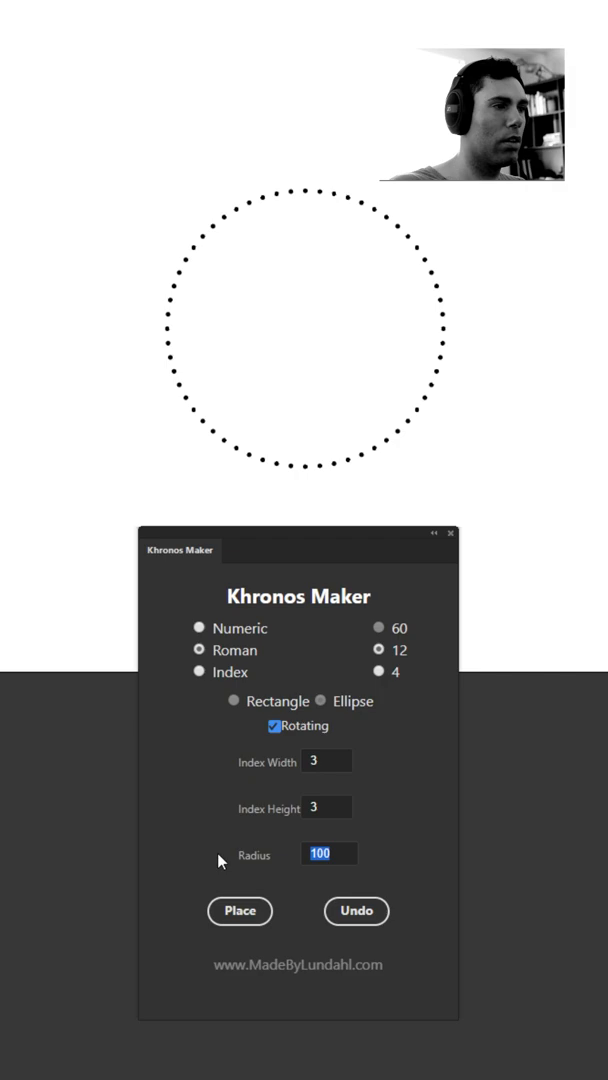
text(120)
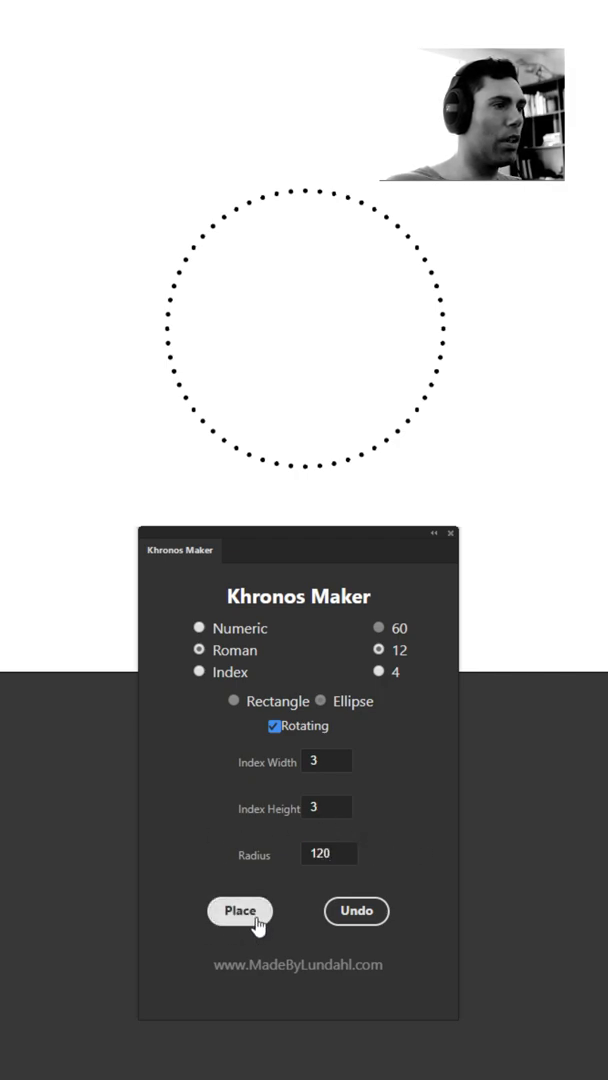
click(240, 911)
text(150)
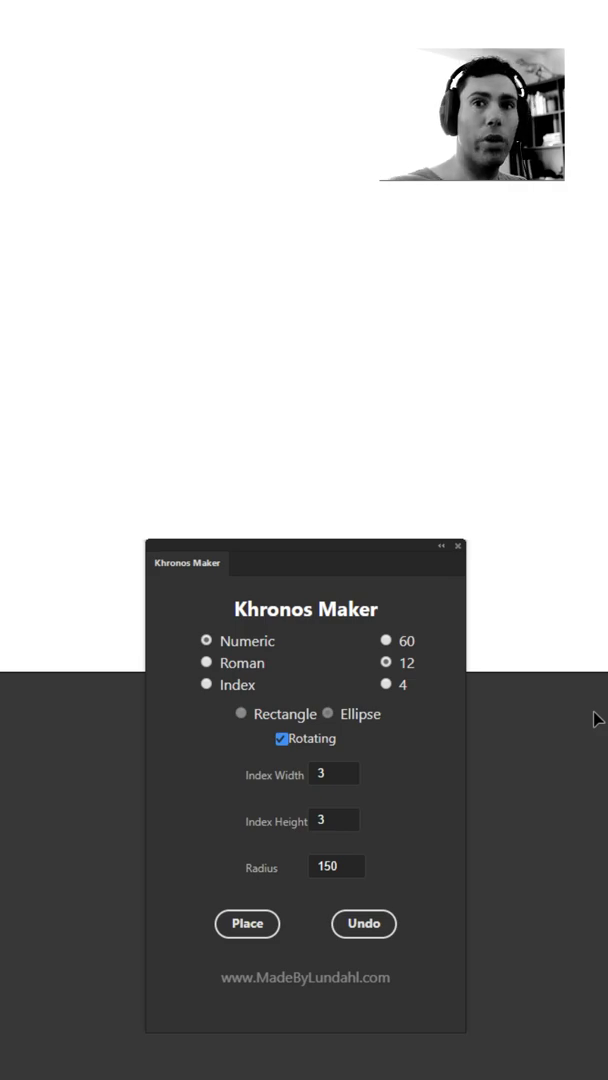
mouse_move(436, 619)
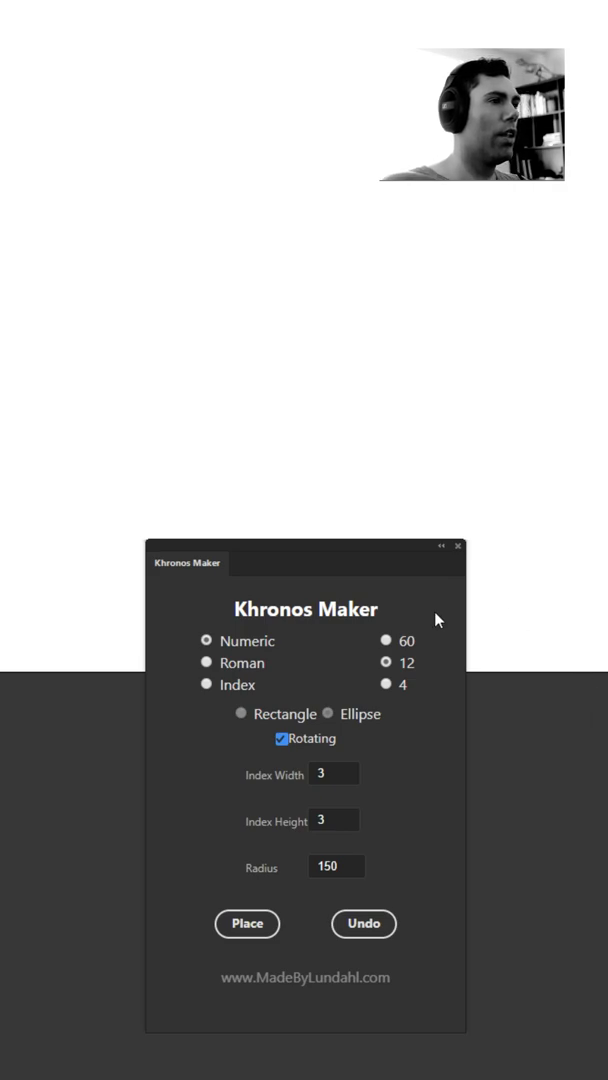
Step: Switch the style back to plain numbers and place a twelve-number ring at radius 150
click(206, 663)
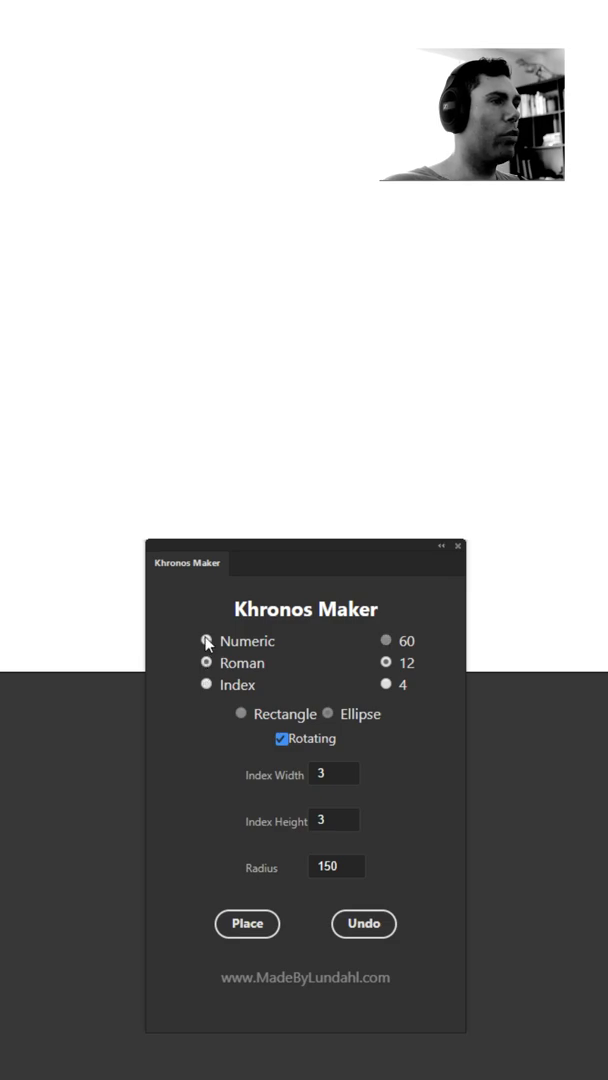
click(206, 641)
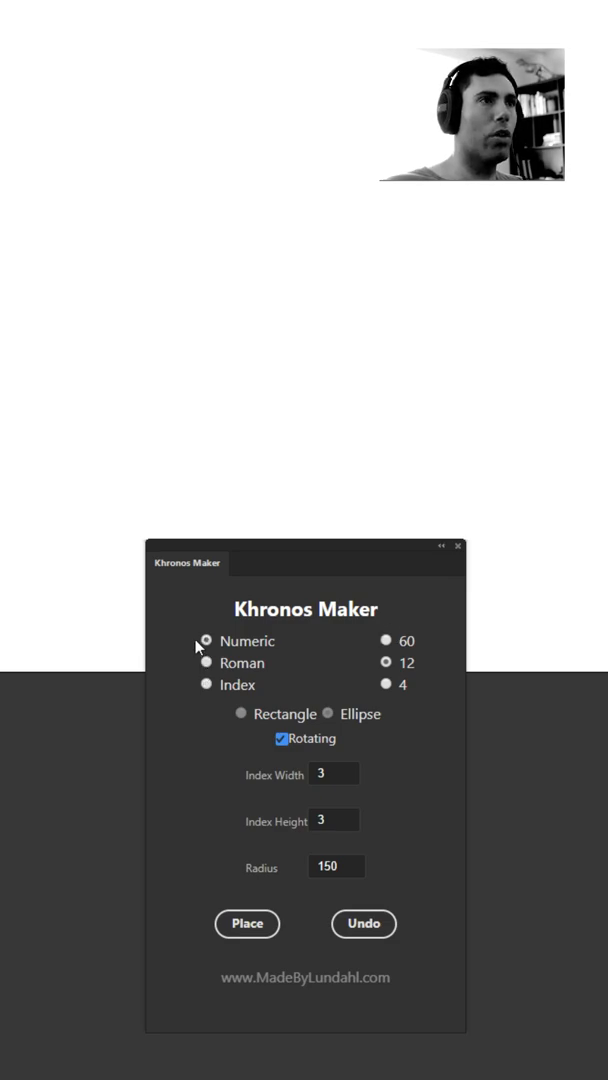
mouse_move(267, 756)
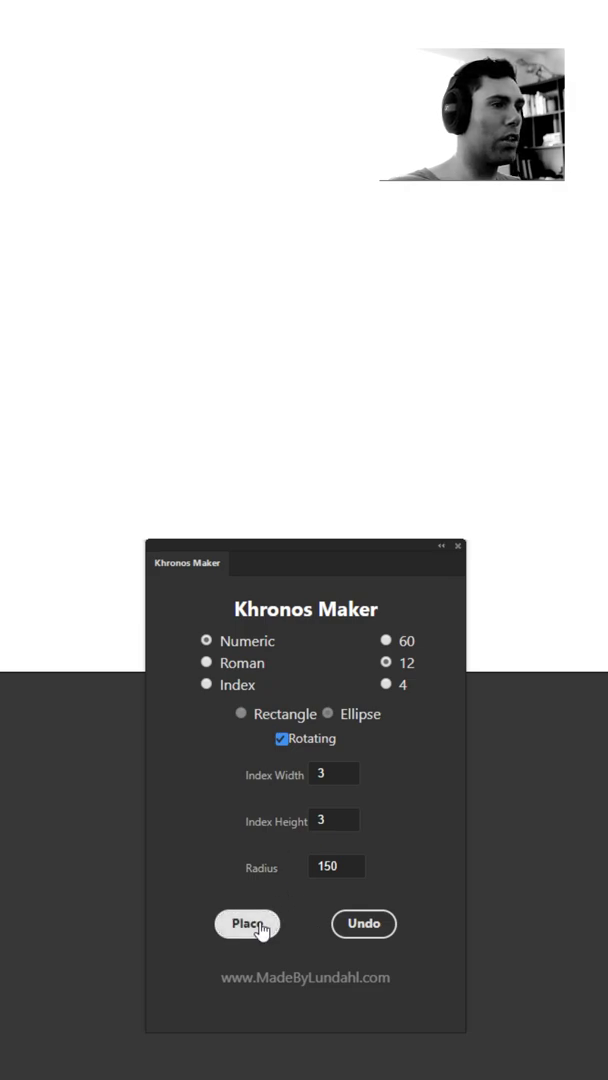
click(247, 923)
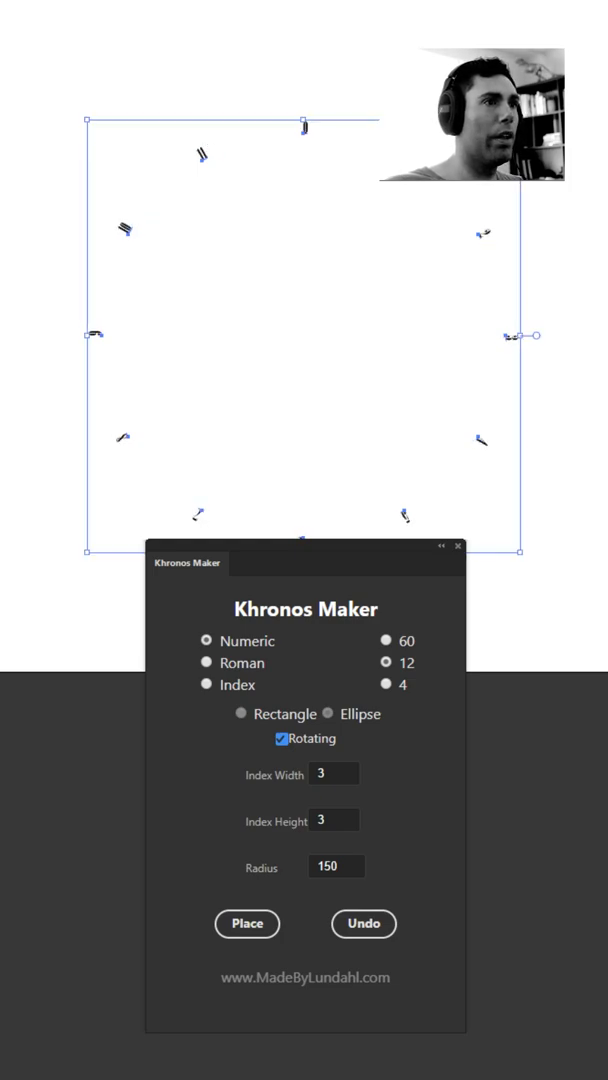
Step: Restyle the twelve numerals large and set Khronos Maker to Roman at radius 100
click(247, 923)
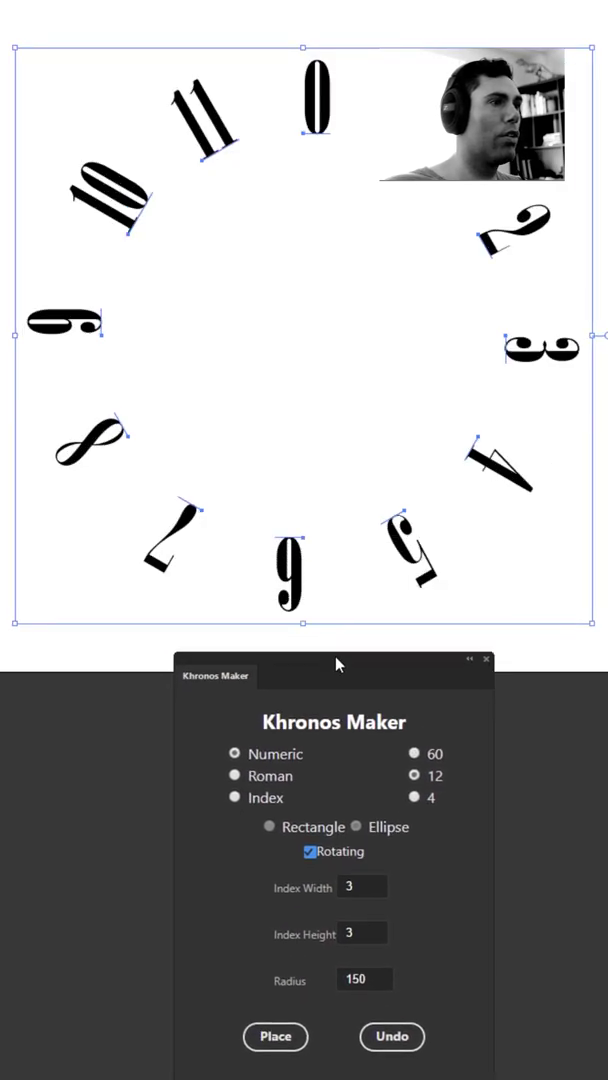
drag(337, 663, 337, 540)
text(100)
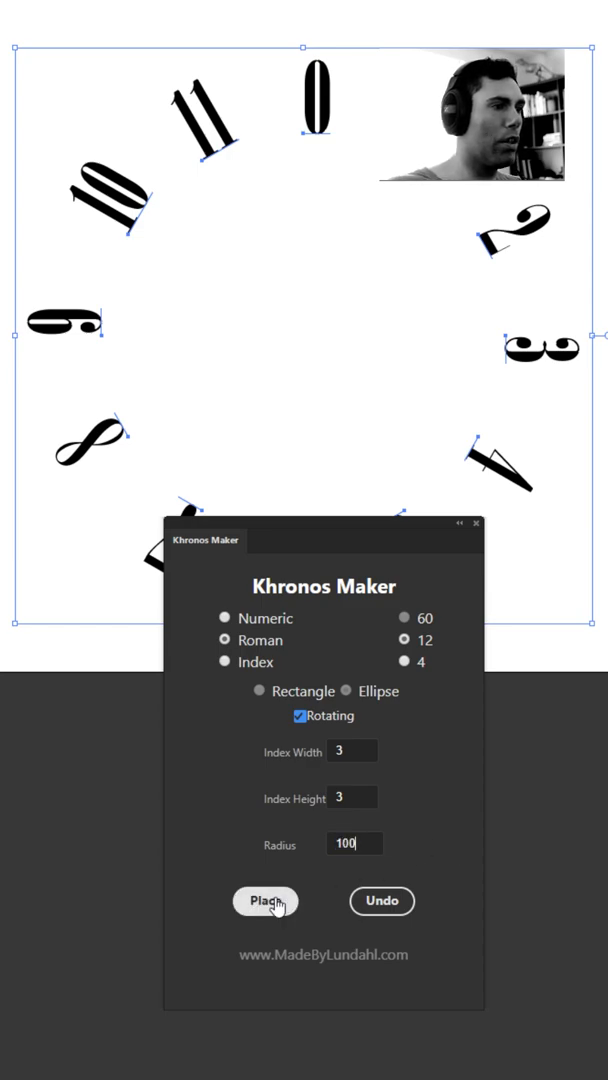
Step: Place Roman numerals I to XII at radius 100 inside the large numeral ring
click(265, 901)
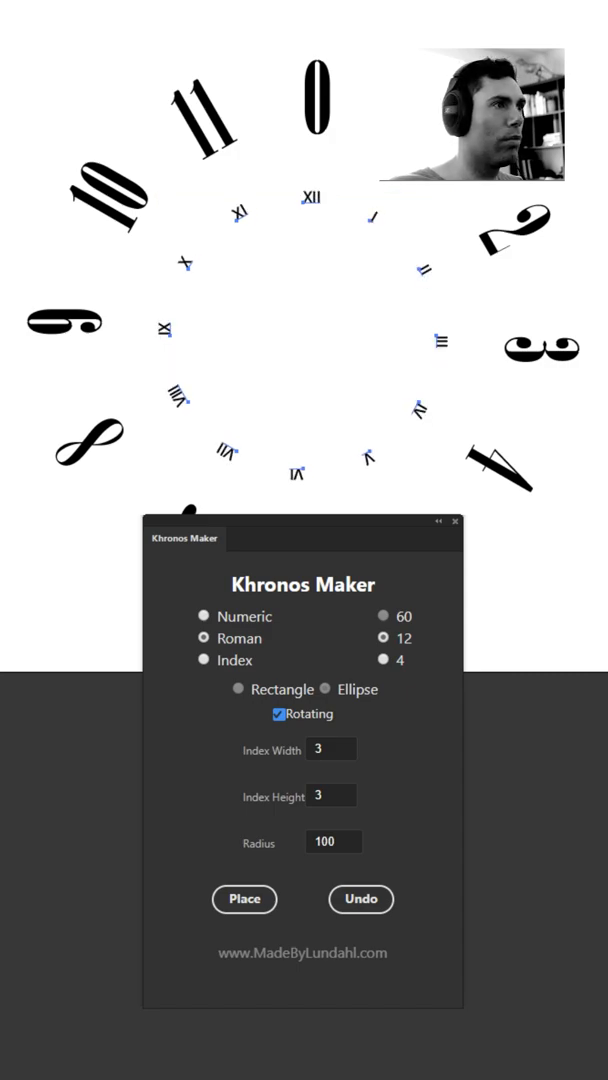
click(244, 899)
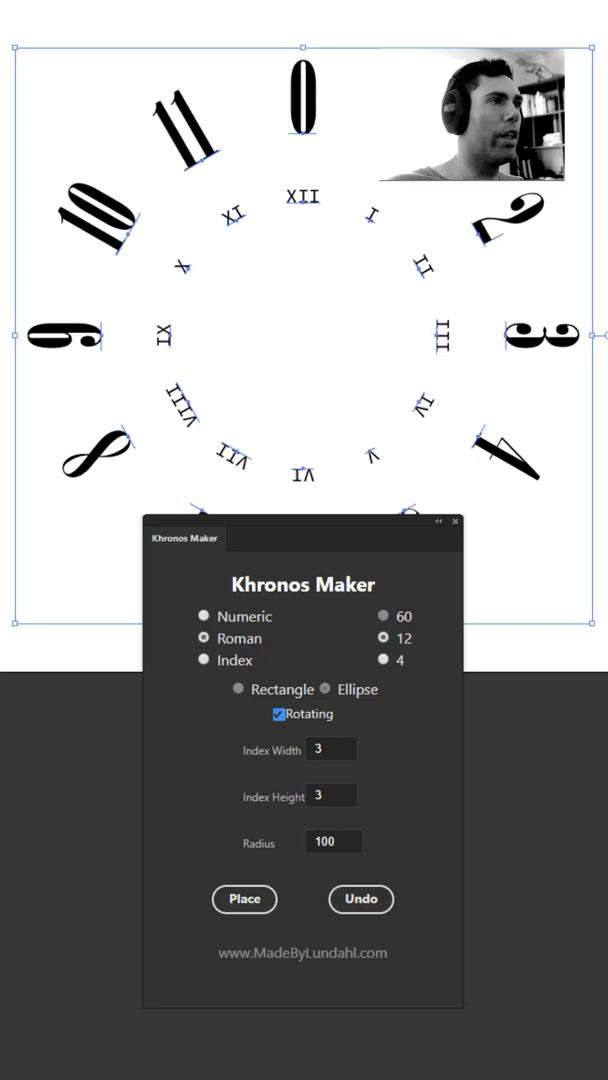
mouse_move(420, 280)
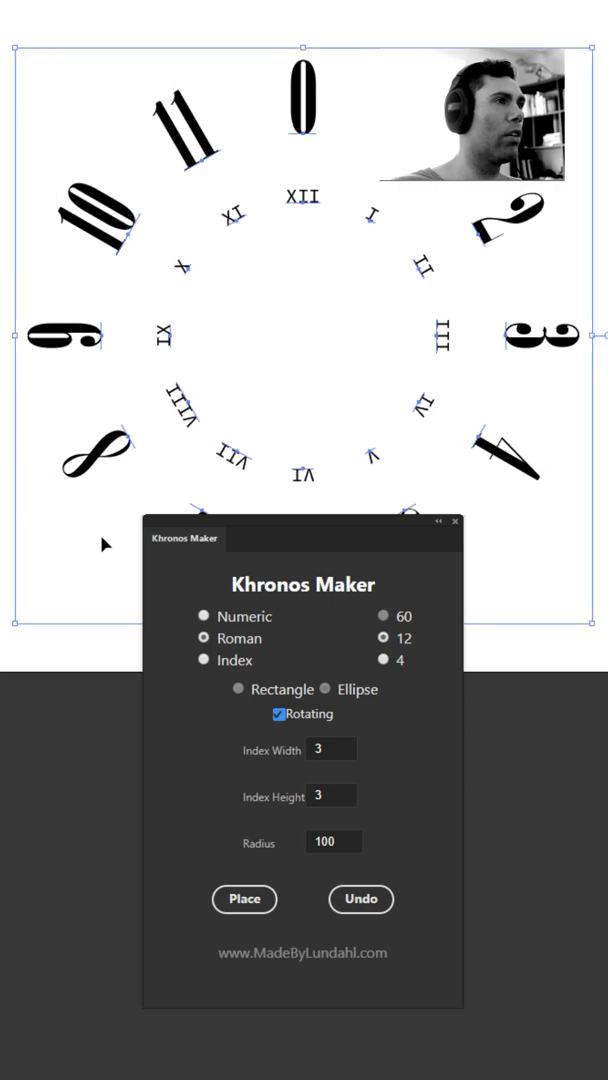
Step: Deselect the Roman ring and clear all numeral rings from the artboard
click(305, 105)
text(12)
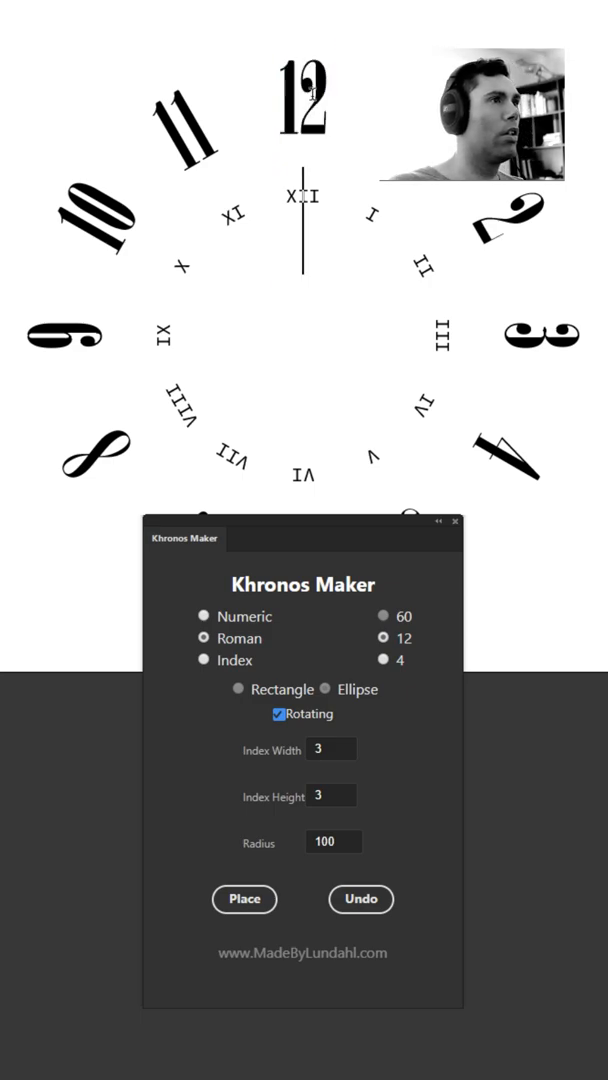
click(304, 105)
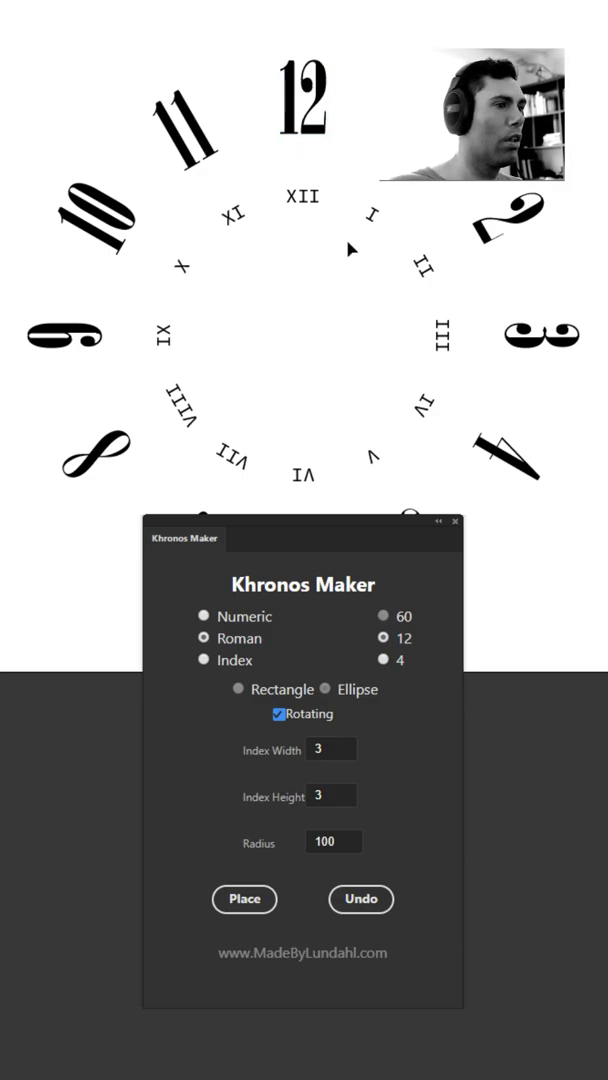
mouse_move(352, 248)
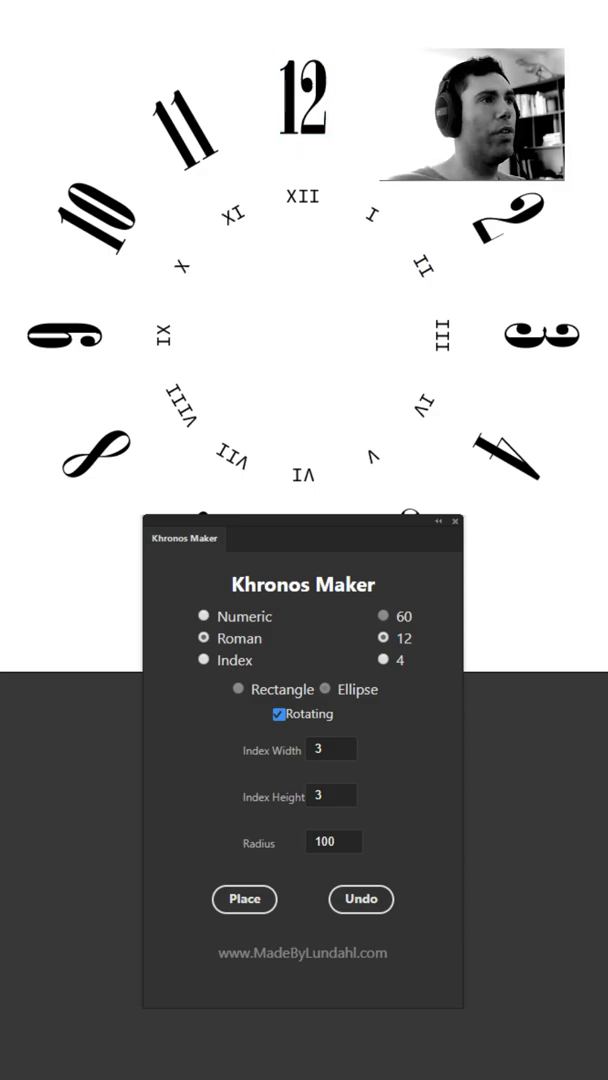
click(245, 899)
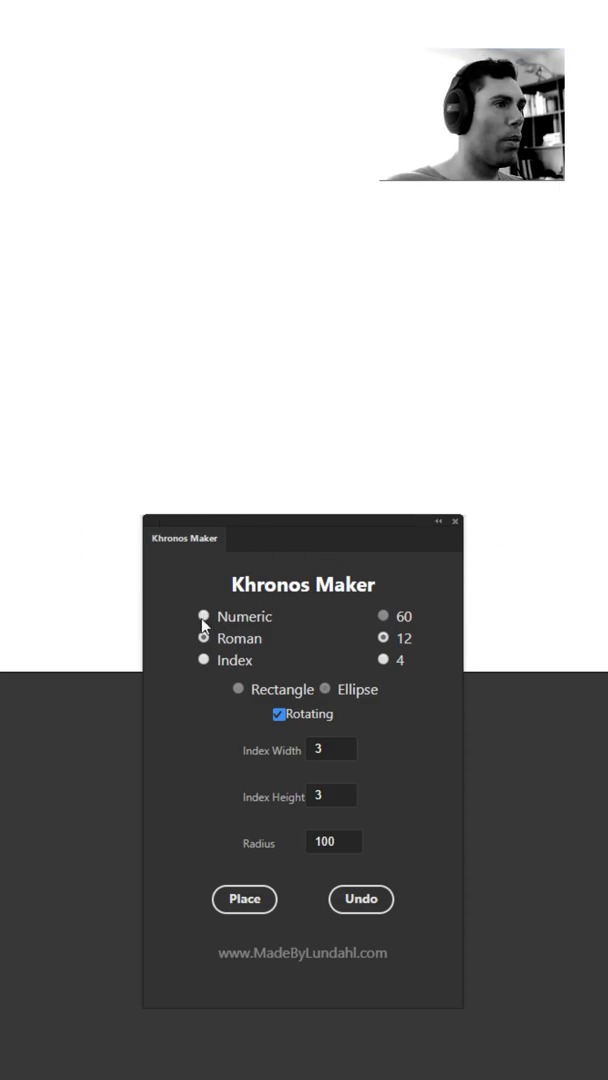
Step: Switch to plain numbers and place a ring of 0 to 11, undoing and re-placing it
click(203, 616)
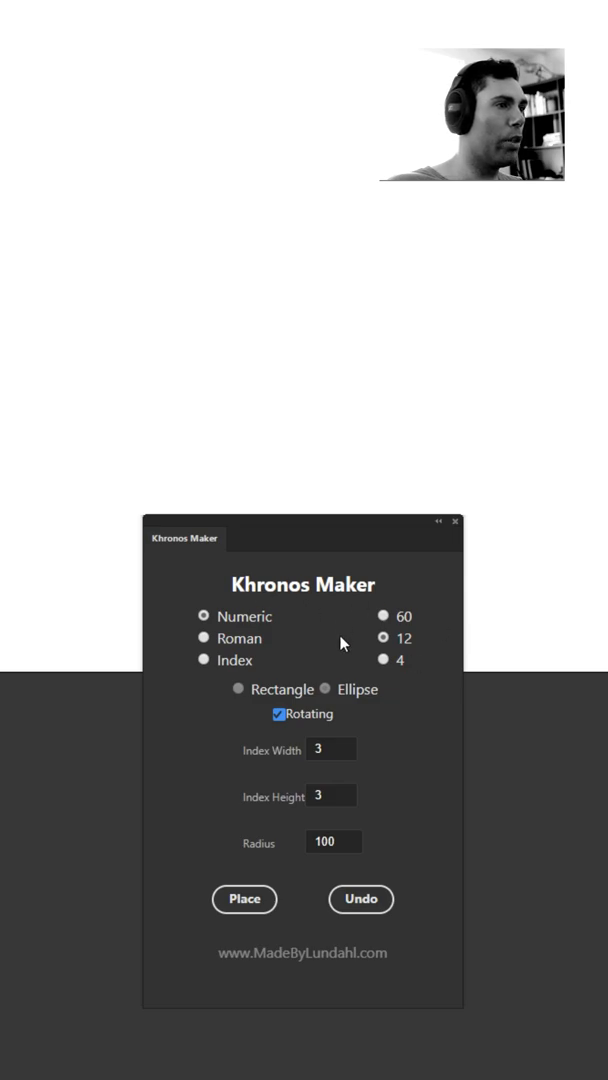
click(244, 899)
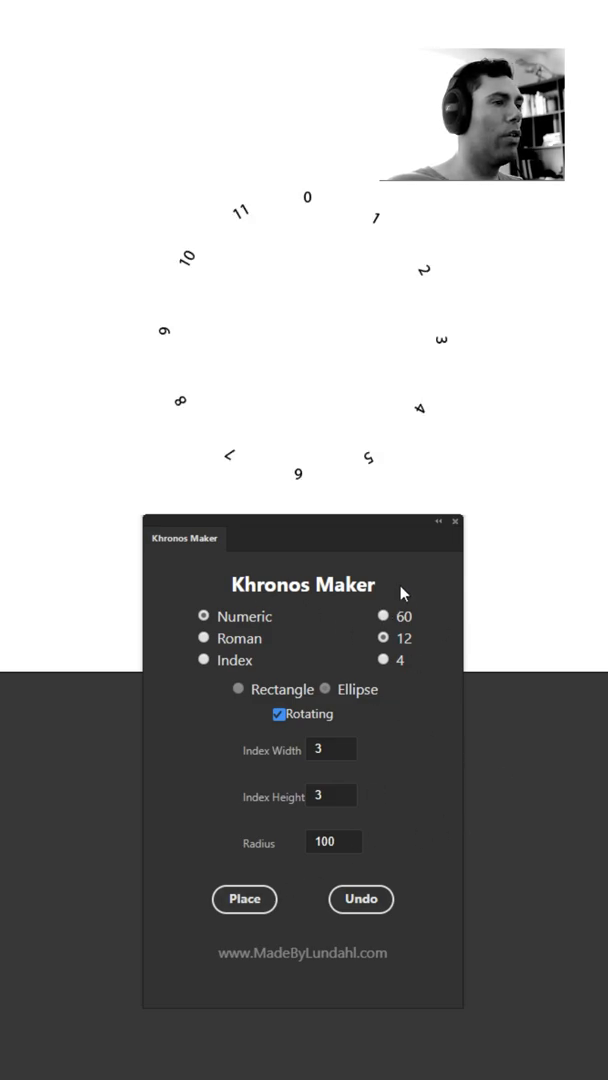
click(361, 899)
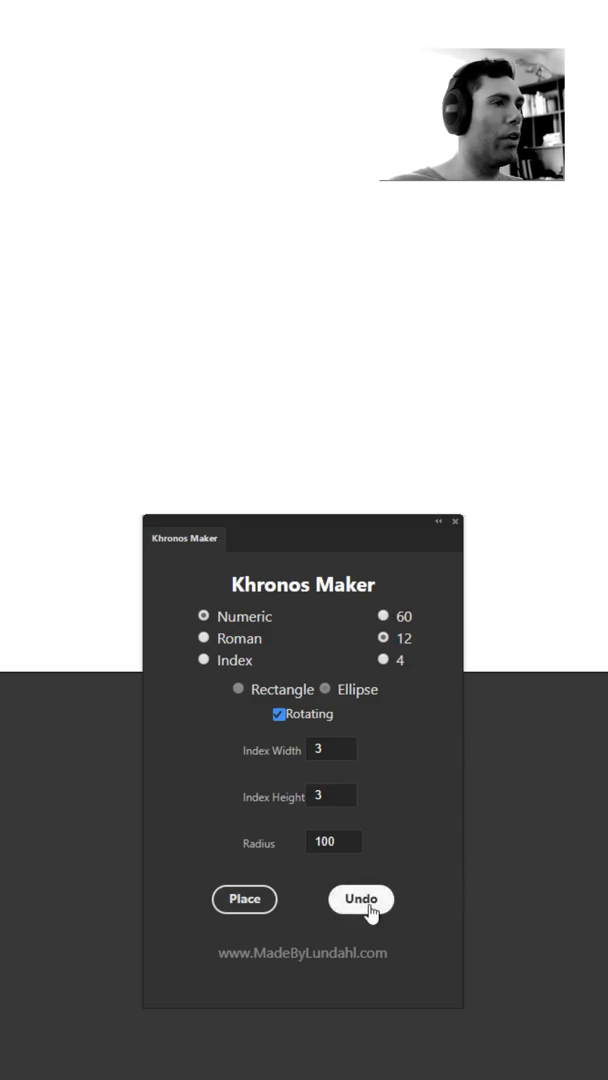
click(245, 899)
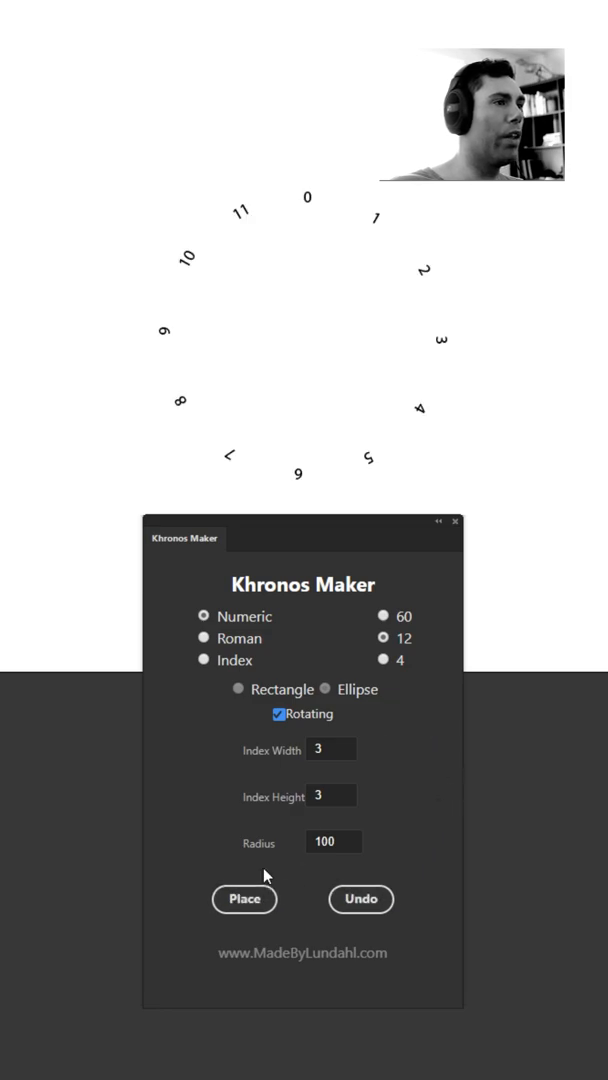
Step: Place a second, wider ring of numbers 0 to 11 at radius 120
triple_click(334, 841)
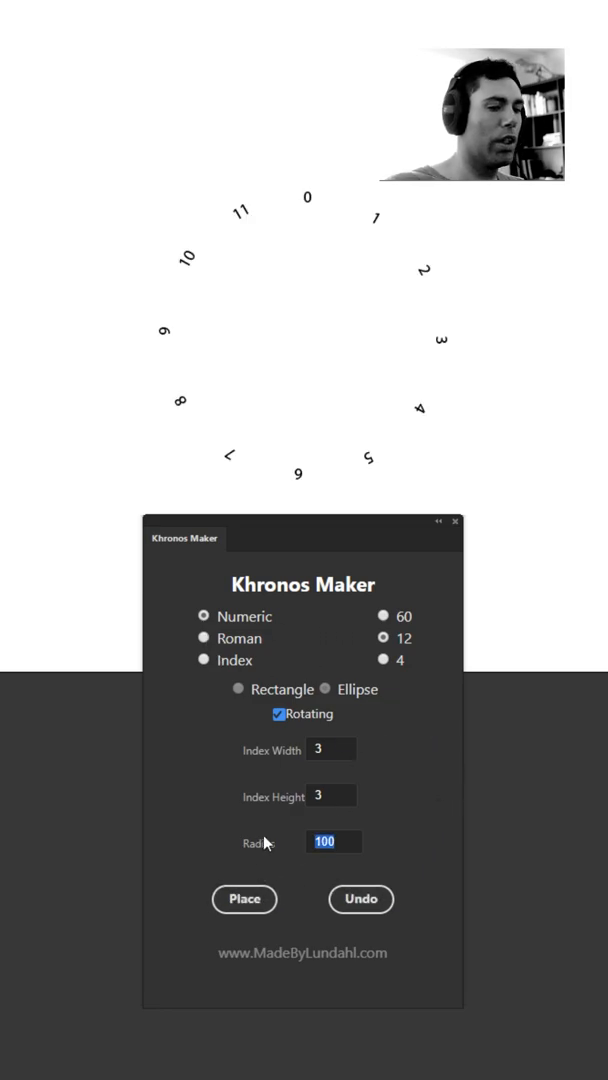
text(120)
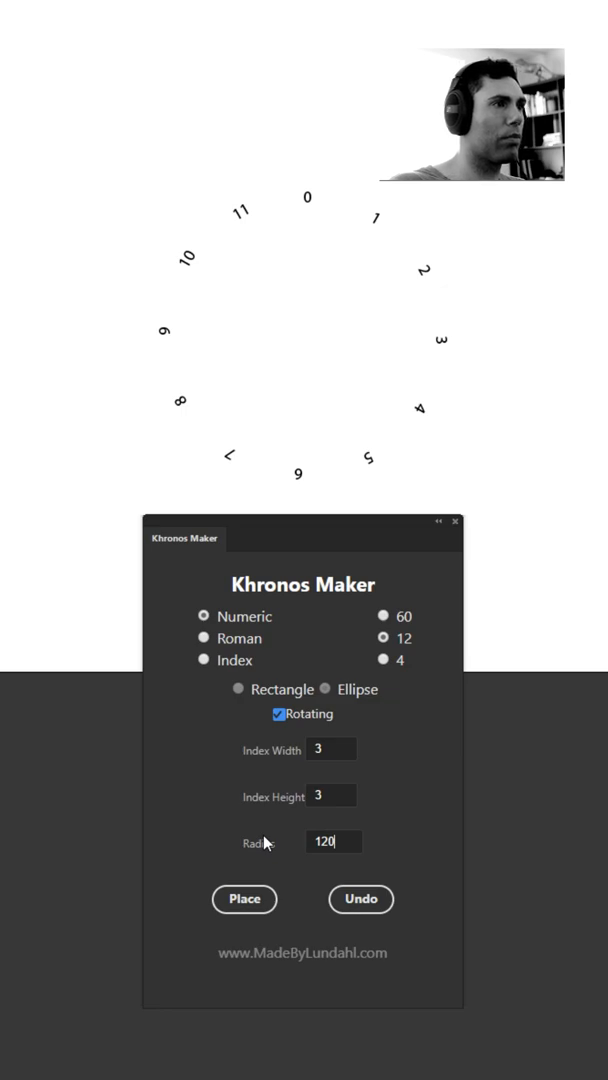
click(244, 899)
text(150)
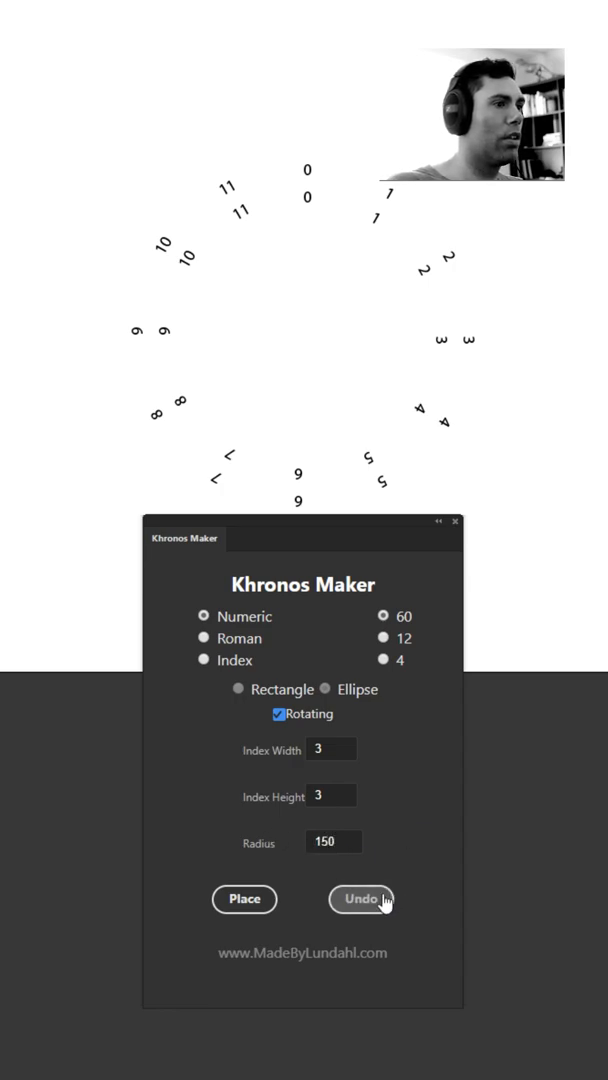
Step: Remove the extra outer ring and place a ring of numbers 0 to 59 at radius 120
click(244, 899)
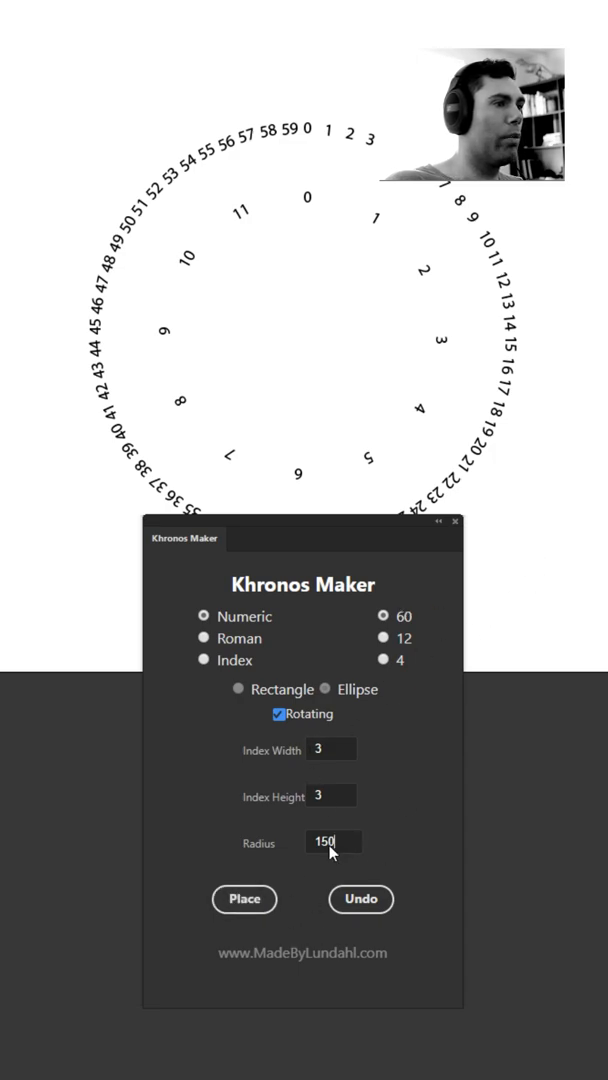
text(120)
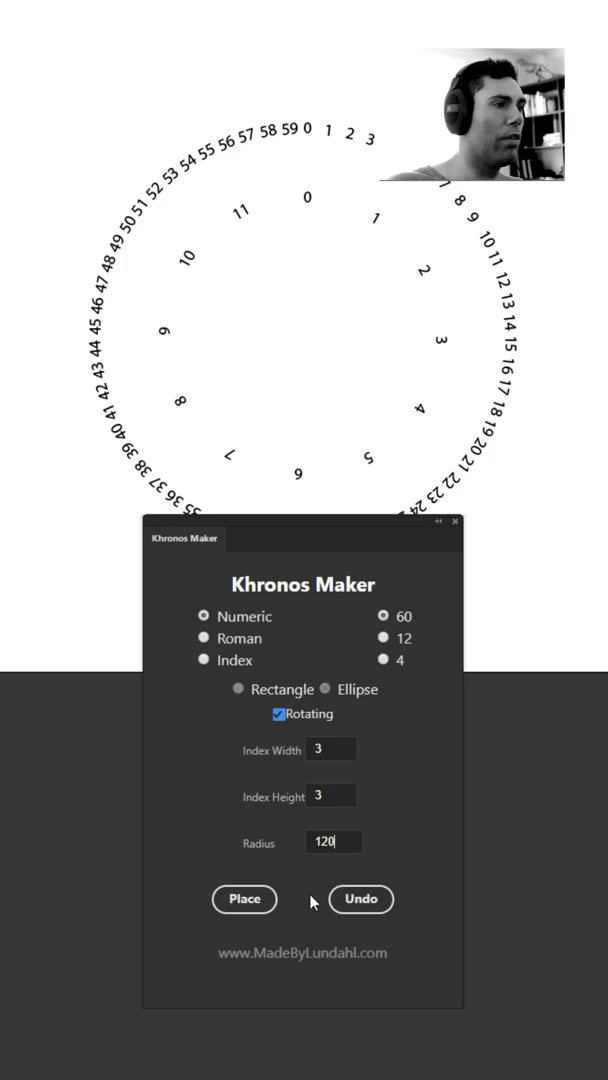
click(244, 899)
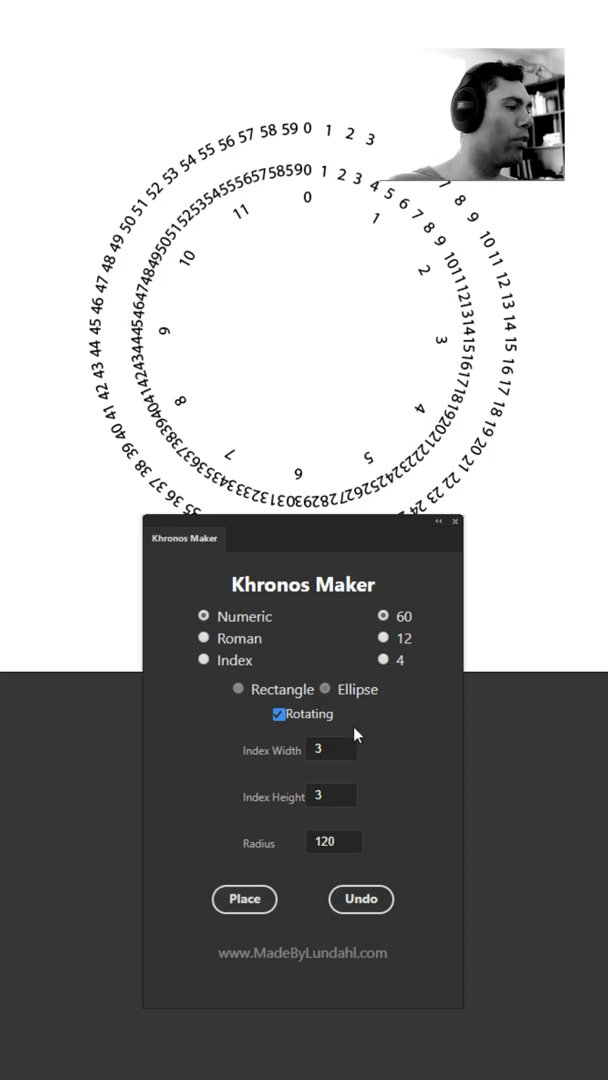
mouse_move(286, 661)
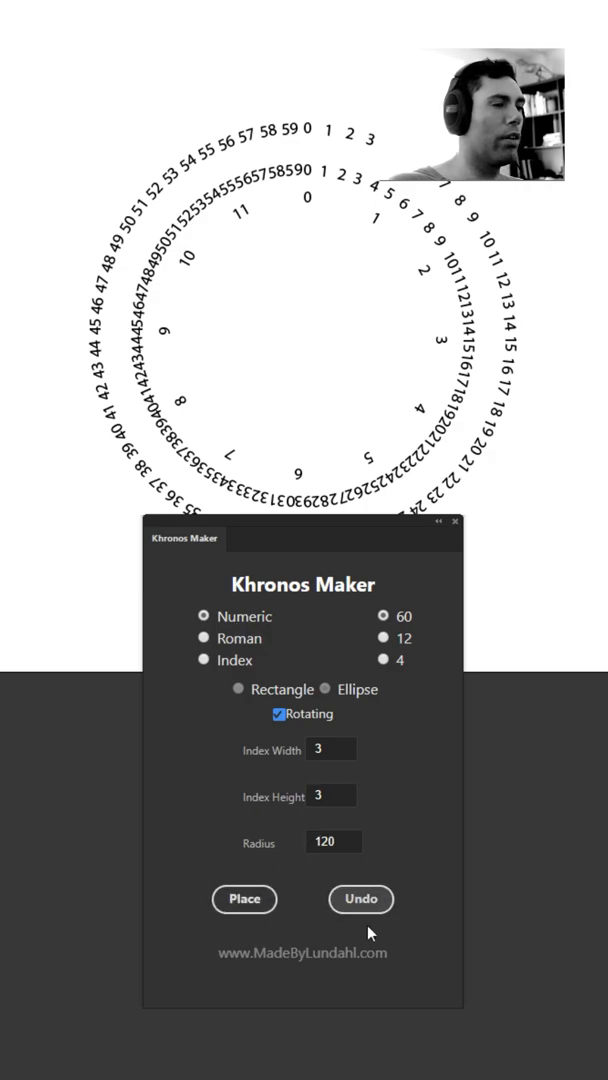
mouse_move(351, 720)
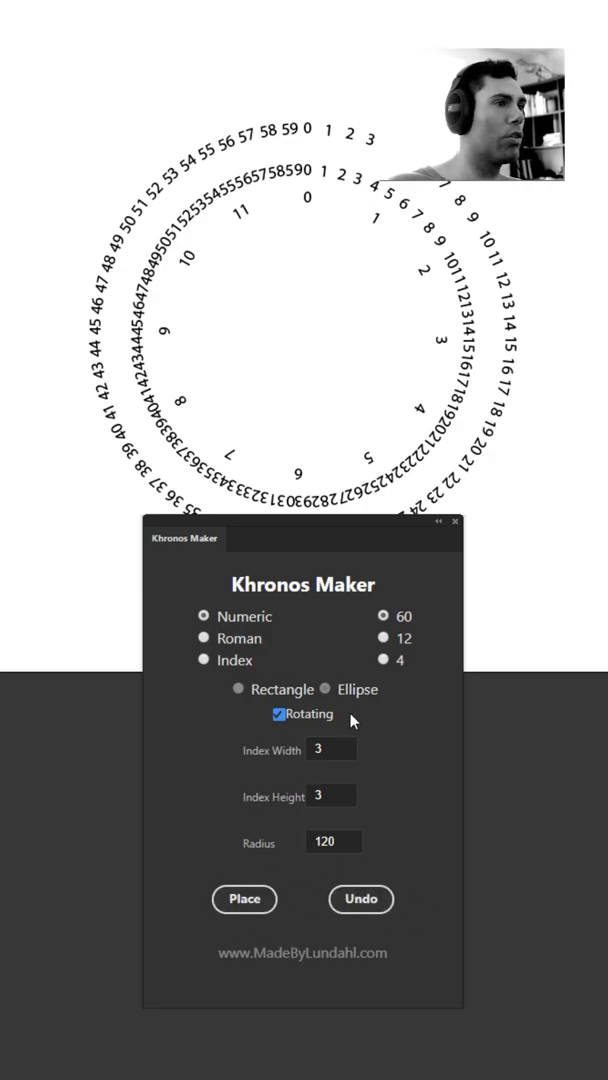
mouse_move(320, 543)
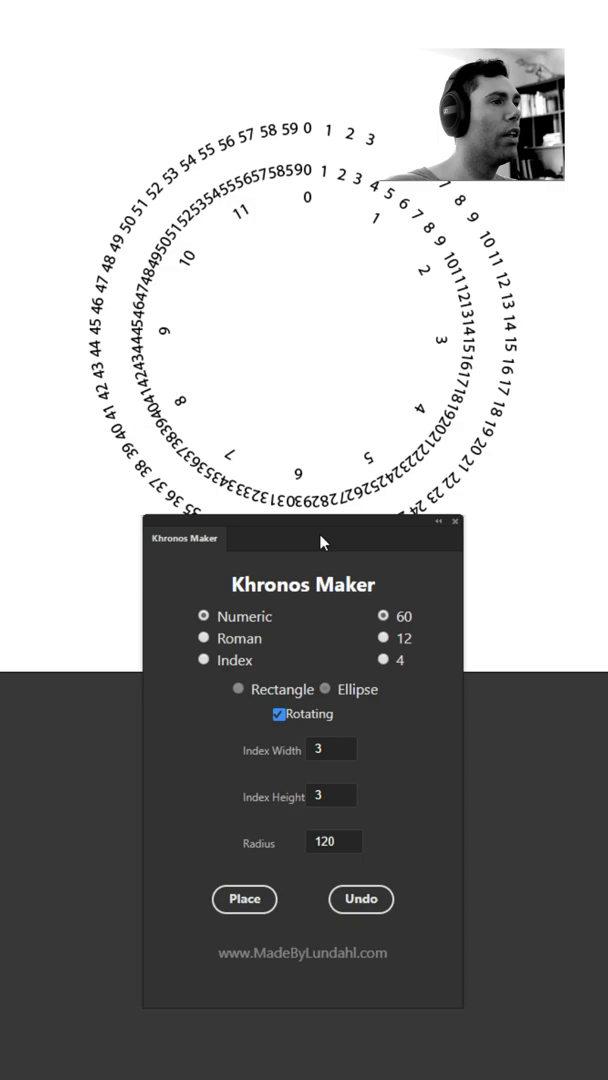
mouse_move(328, 533)
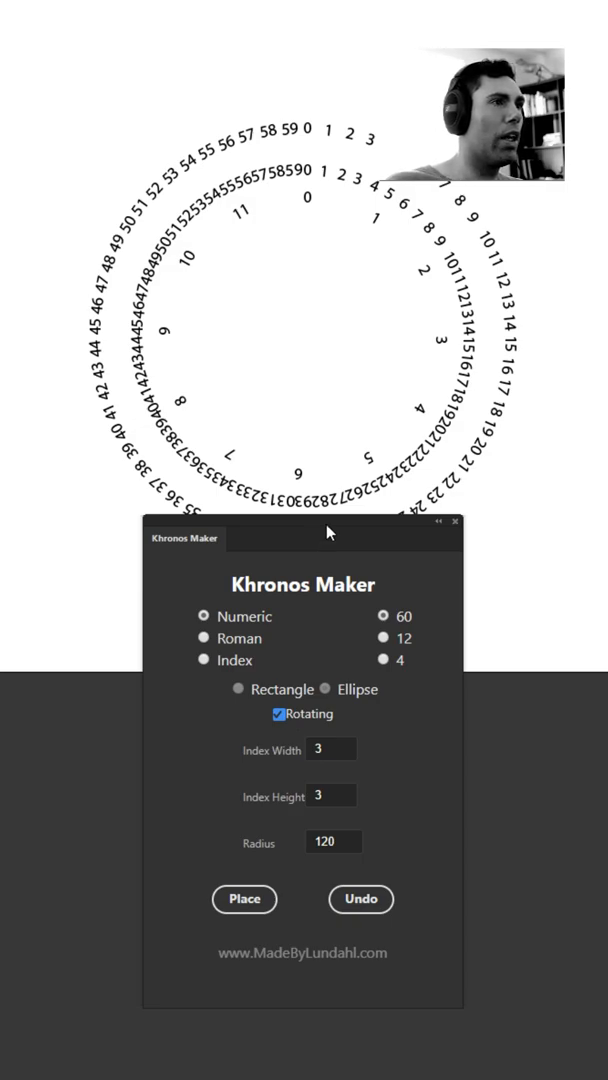
mouse_move(345, 186)
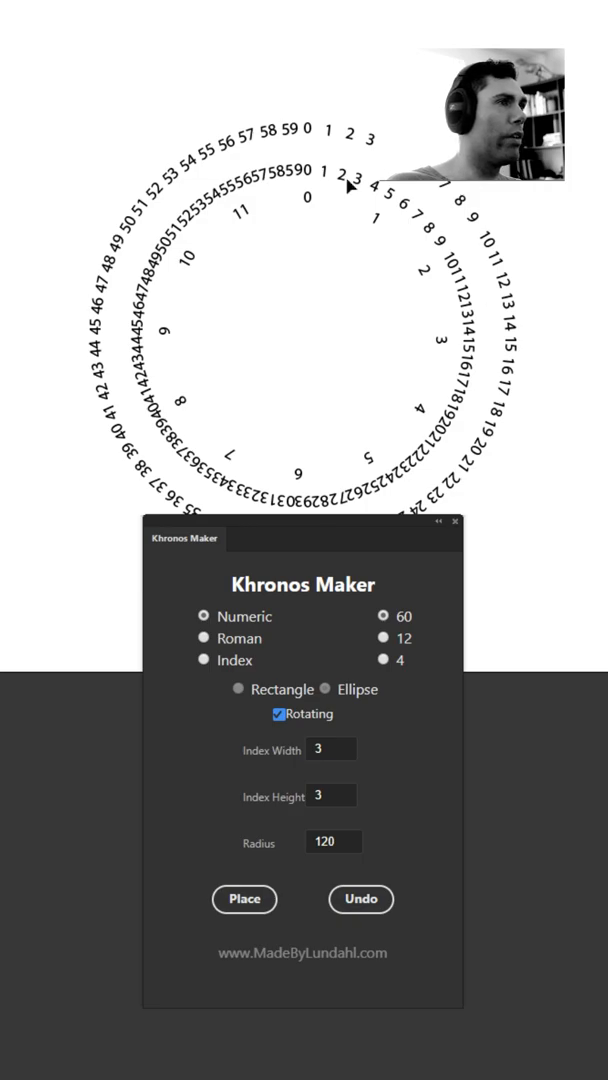
mouse_move(317, 517)
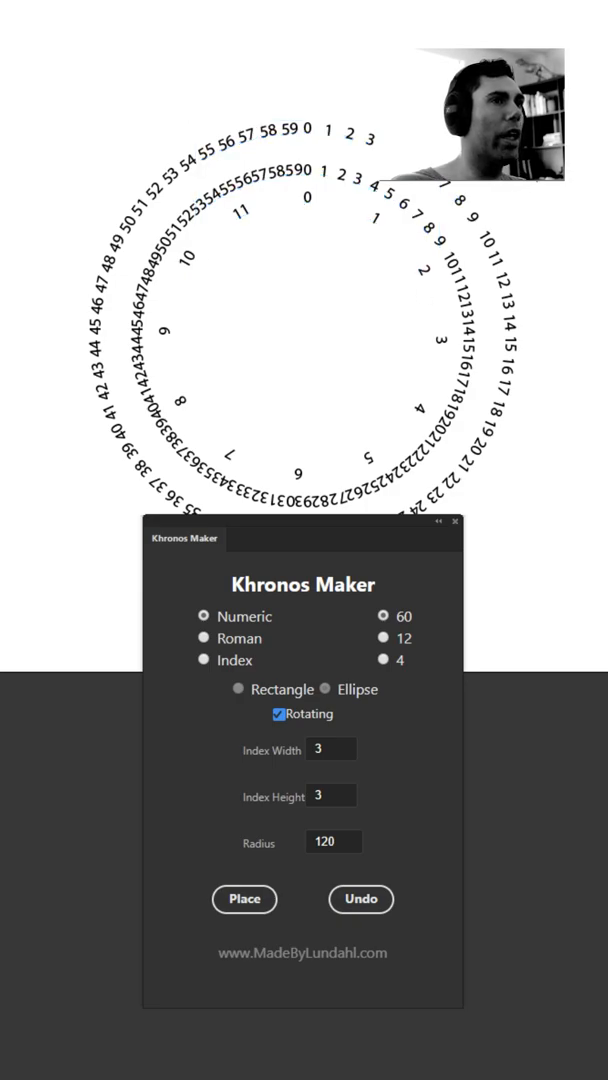
mouse_move(332, 530)
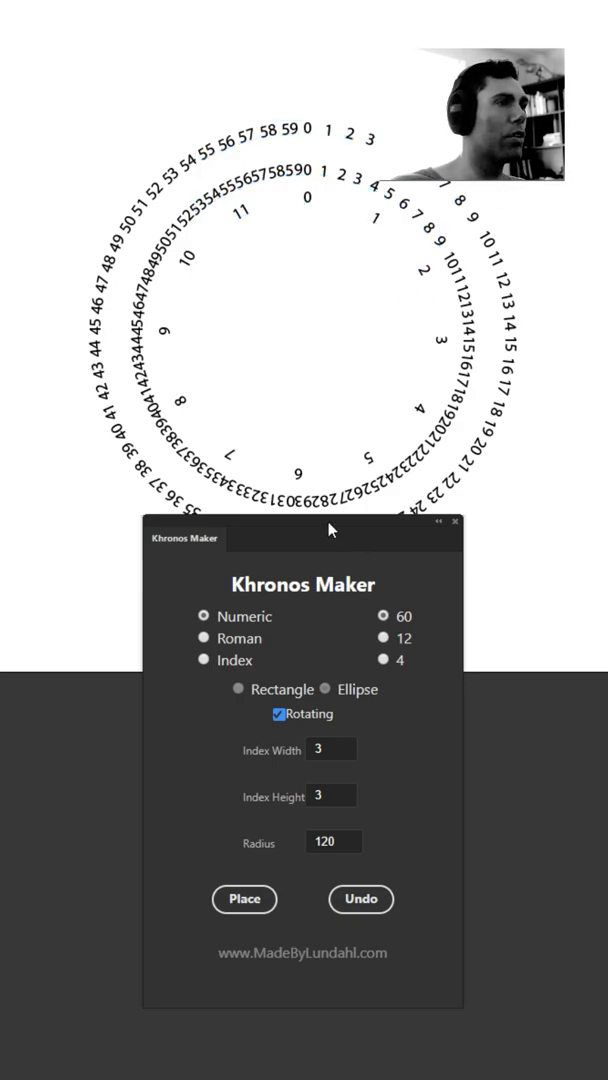